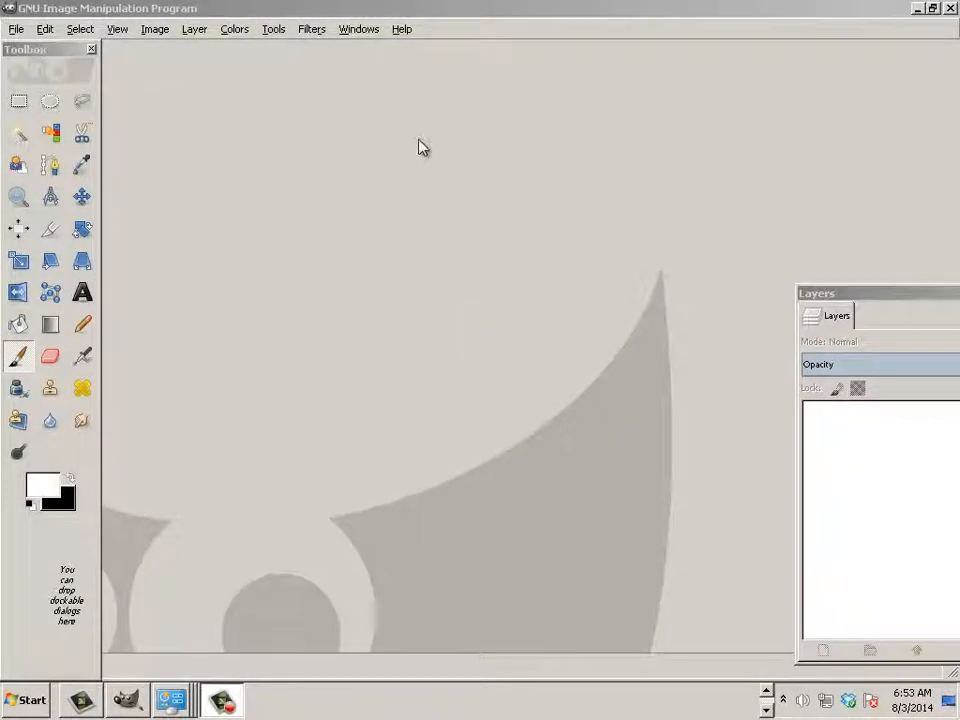
{"action": "mouse_move", "coordinate": [30, 62]}
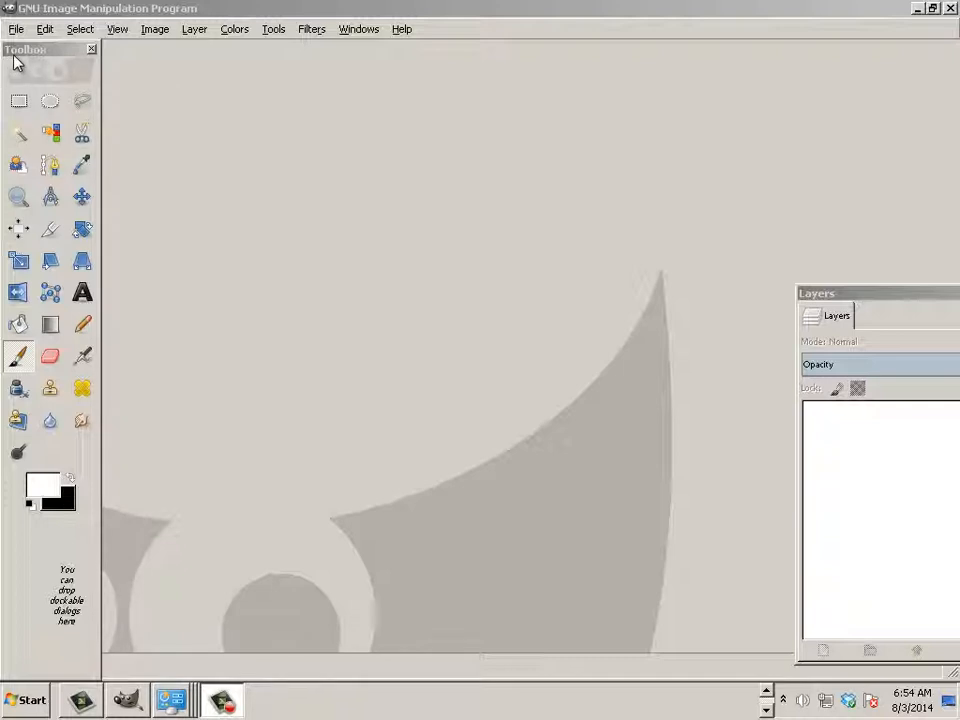
{"action": "mouse_move", "coordinate": [22, 62]}
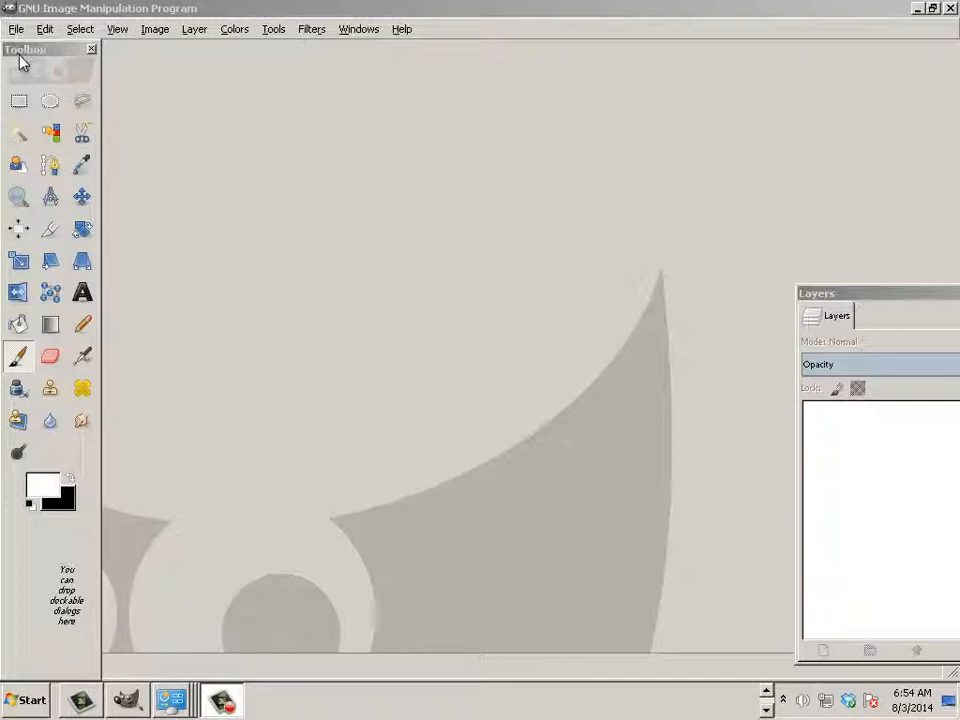
Step: Open the File menu from the menu bar
{"action": "left_click", "coordinate": [14, 28]}
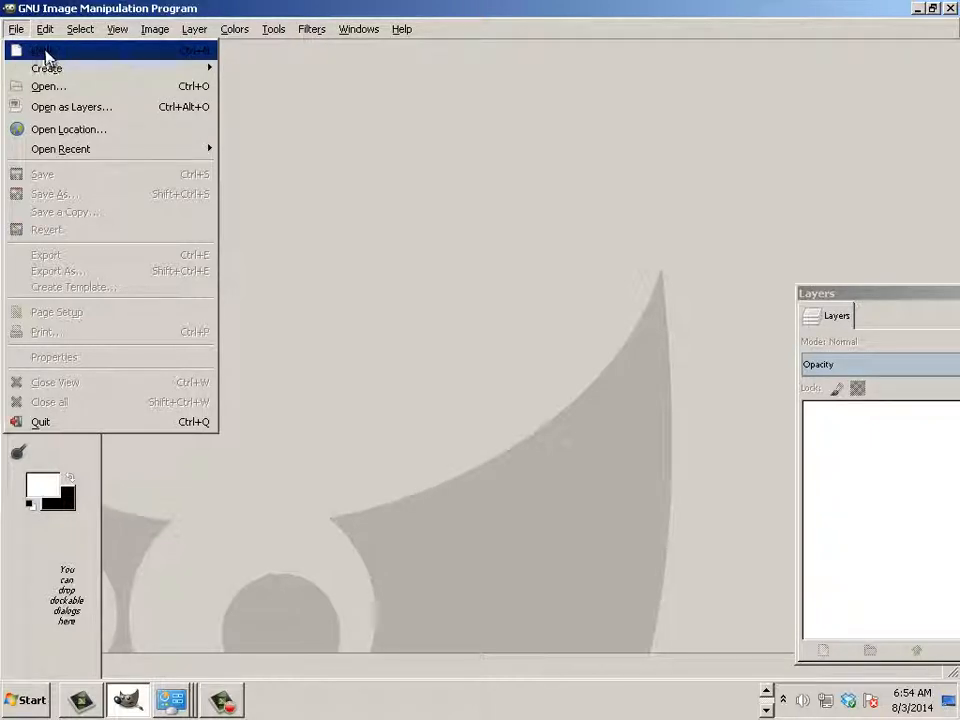
{"action": "mouse_move", "coordinate": [85, 60]}
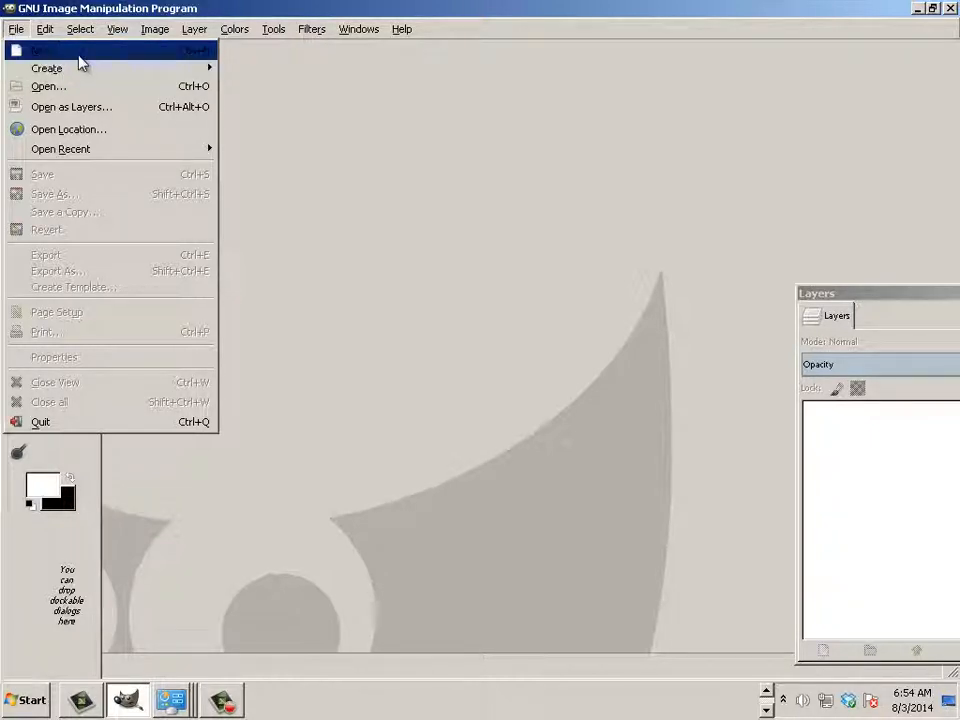
Step: Create a new image sized 256 × 256 pixels
{"action": "left_click", "coordinate": [40, 47]}
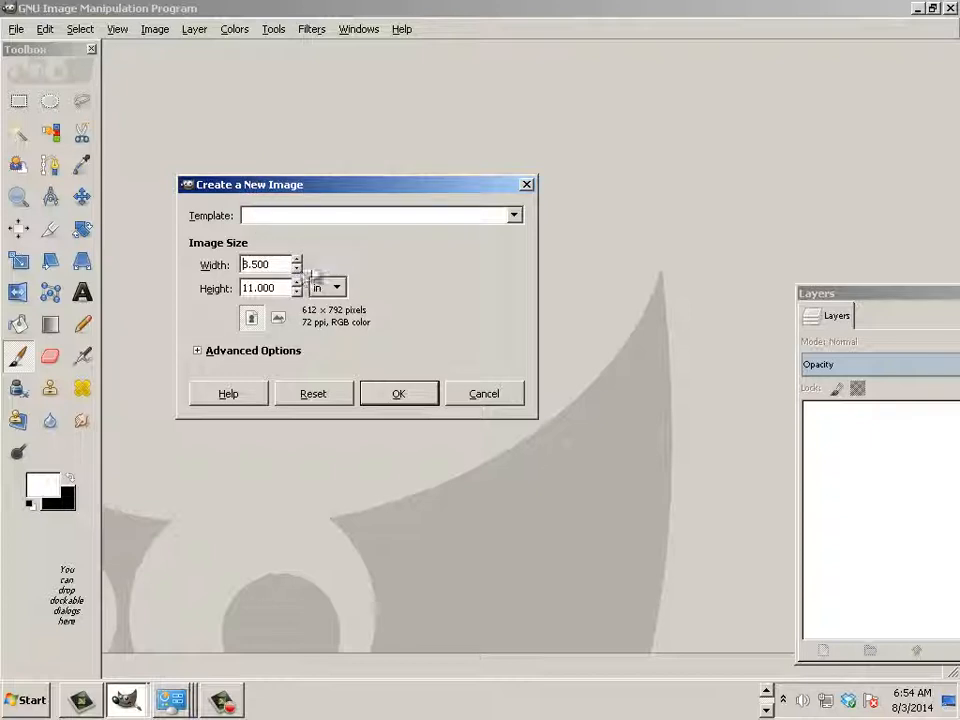
{"action": "triple_click", "coordinate": [265, 264]}
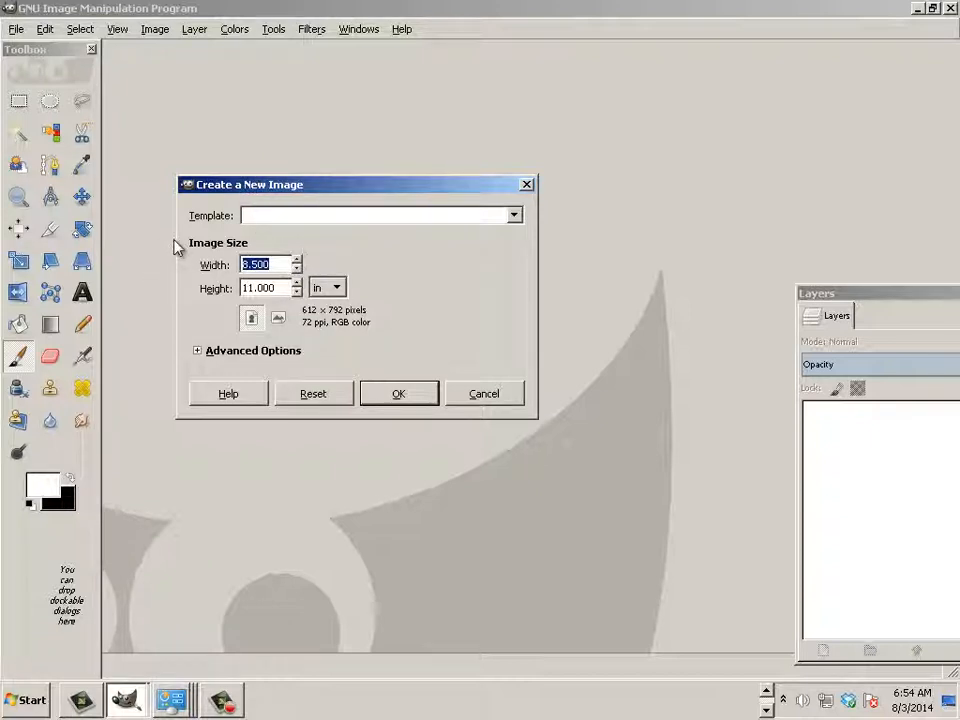
{"action": "type", "text": "256"}
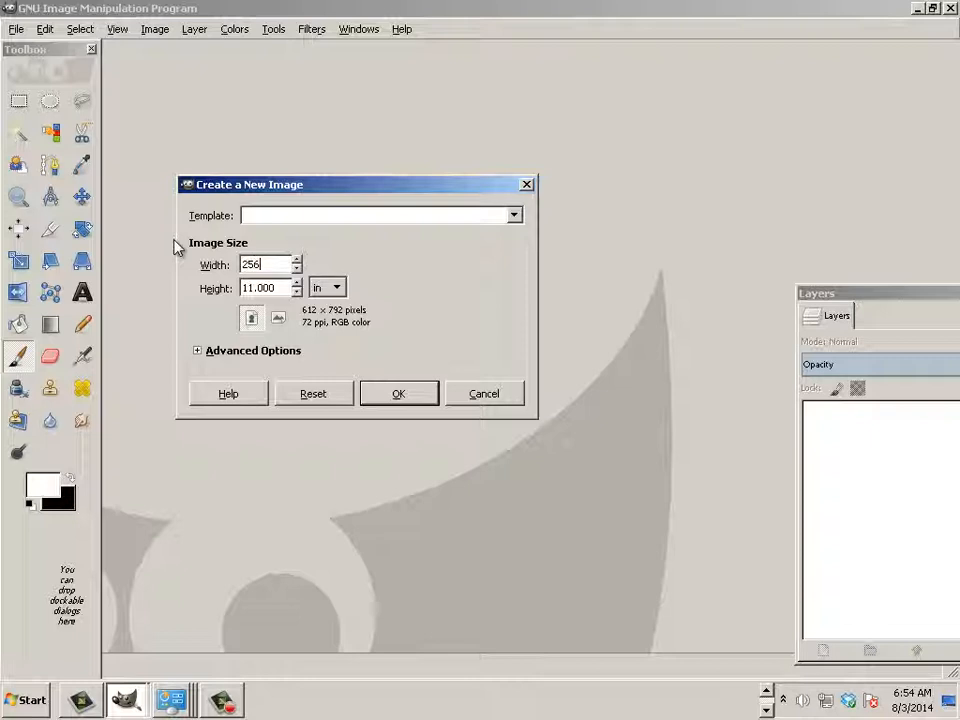
{"action": "left_click", "coordinate": [328, 287]}
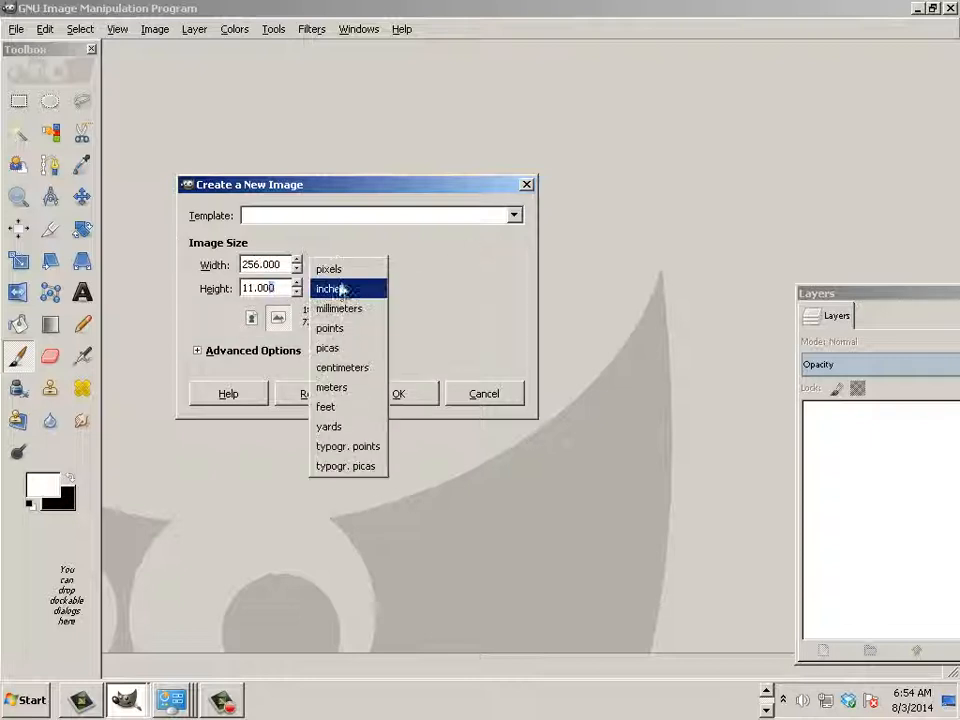
{"action": "left_click", "coordinate": [334, 288]}
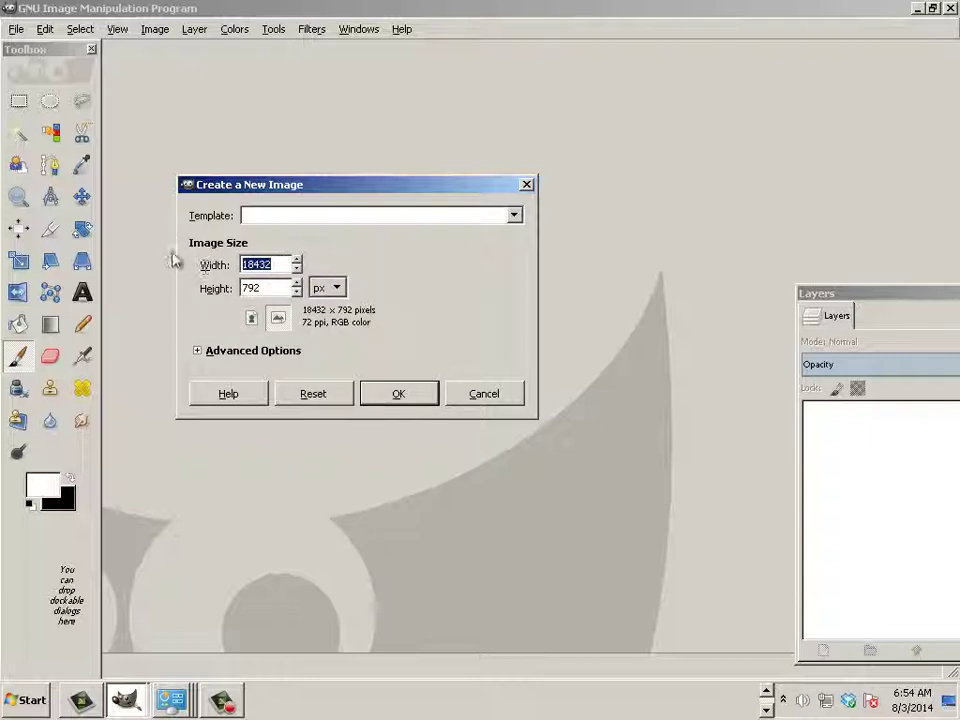
{"action": "type", "text": "2"}
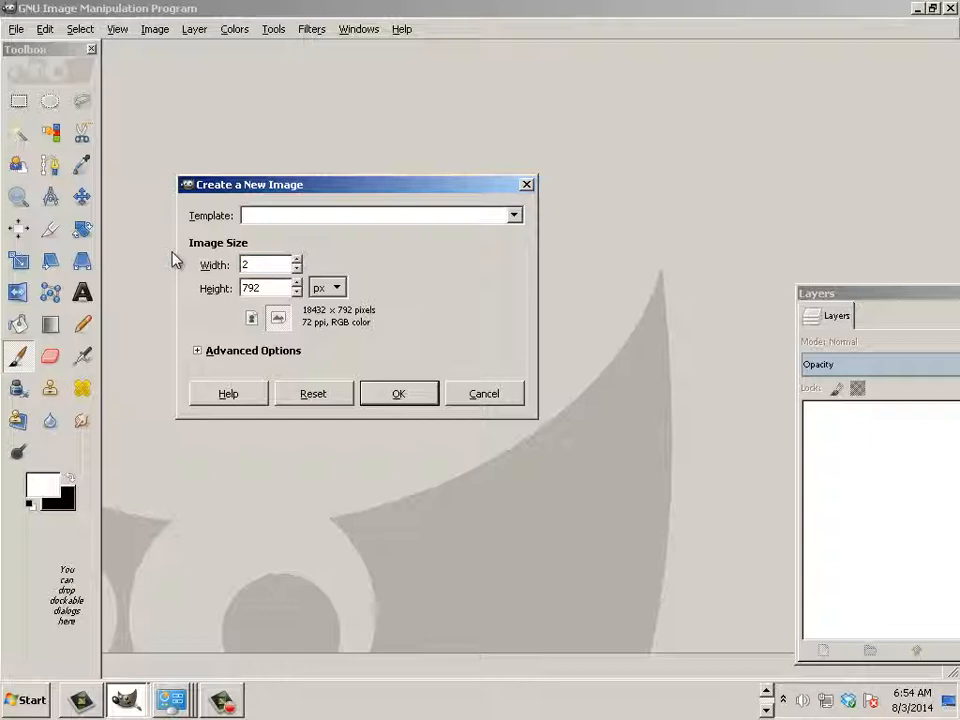
{"action": "type", "text": "256"}
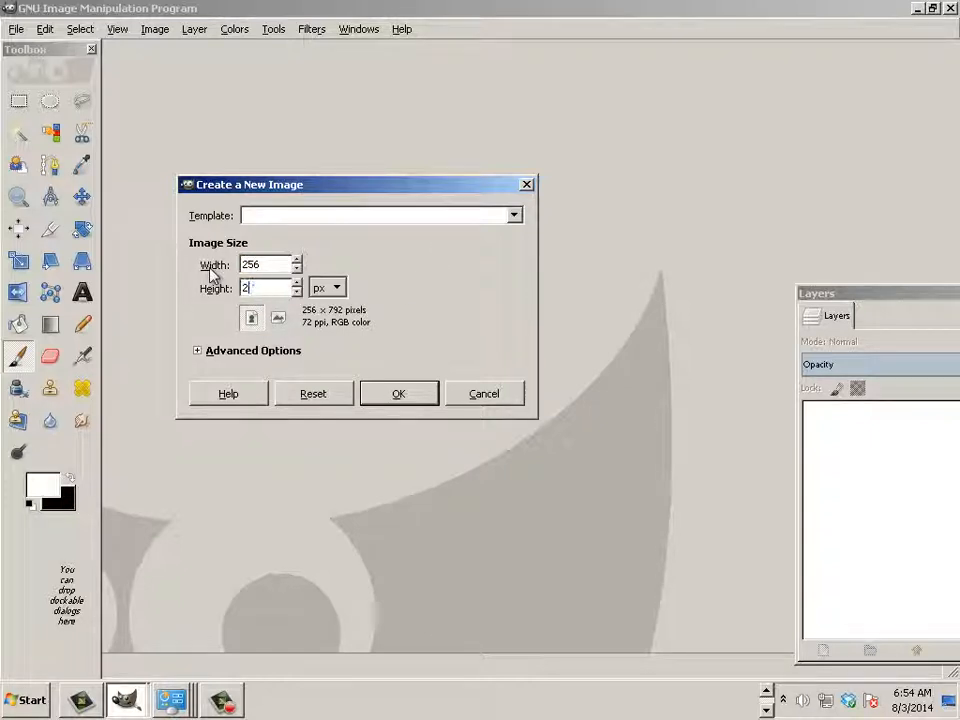
{"action": "type", "text": "256"}
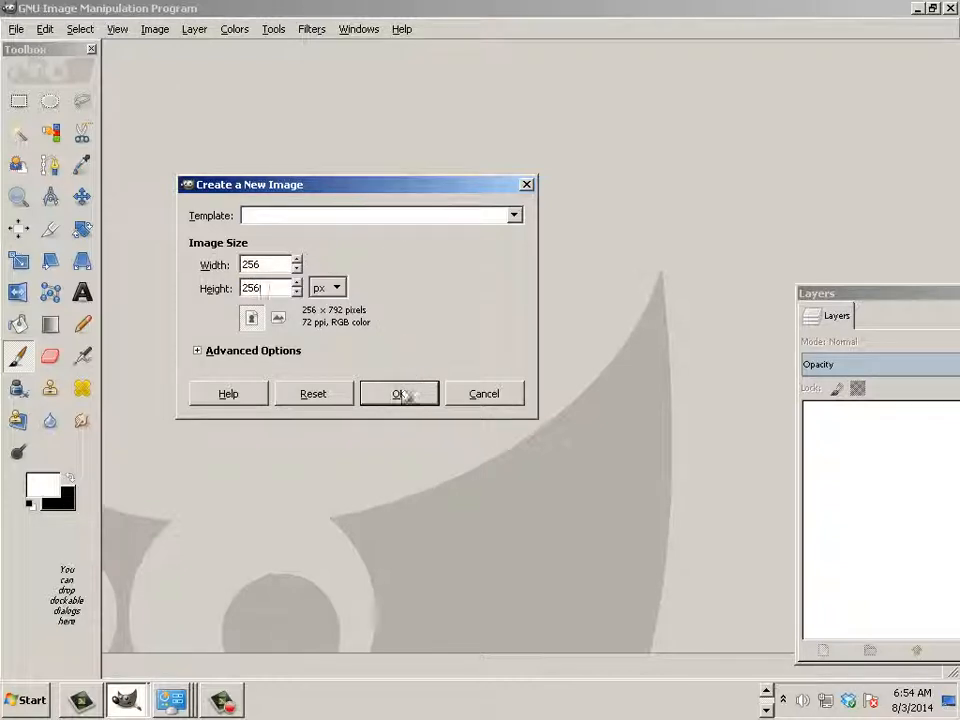
{"action": "left_click", "coordinate": [398, 393]}
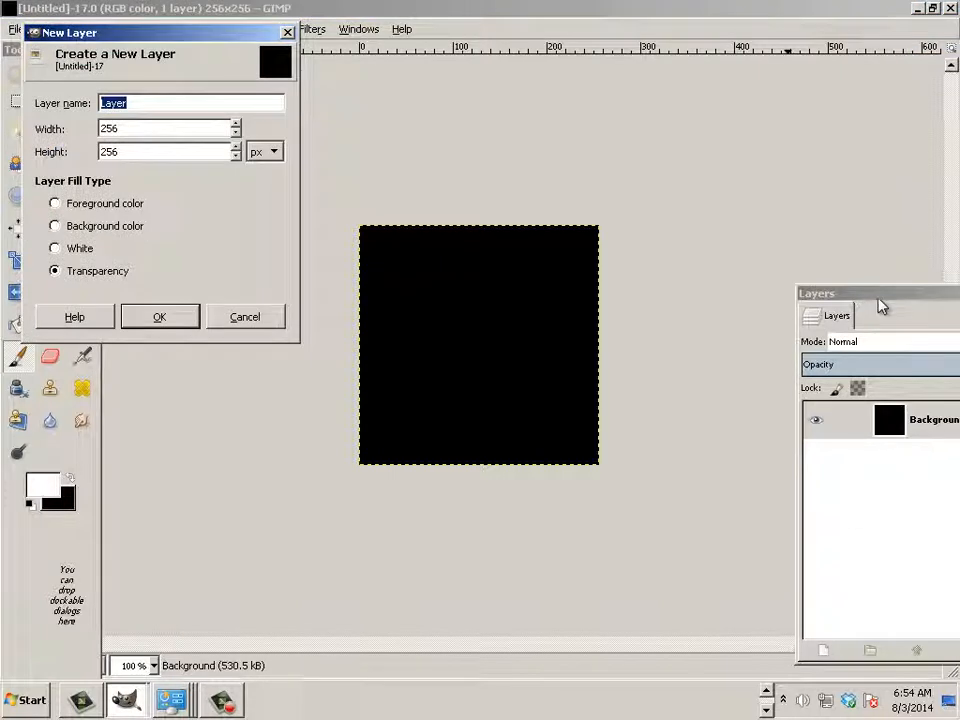
Step: Add a transparent layer, delete the black Background layer, and select the Paintbrush
{"action": "left_click", "coordinate": [158, 316]}
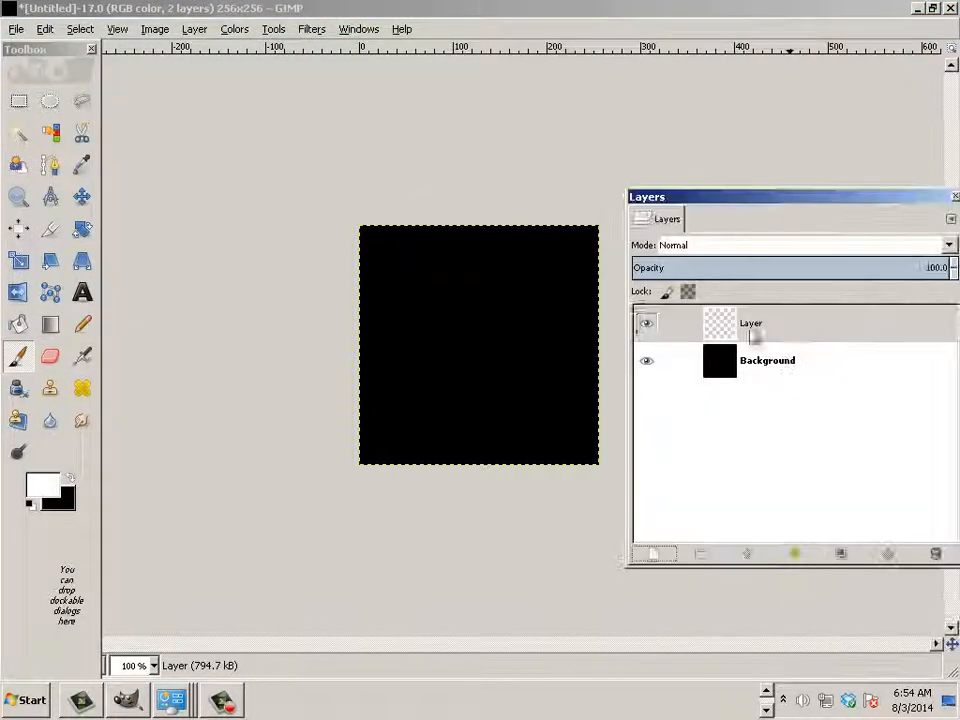
{"action": "left_click", "coordinate": [767, 360]}
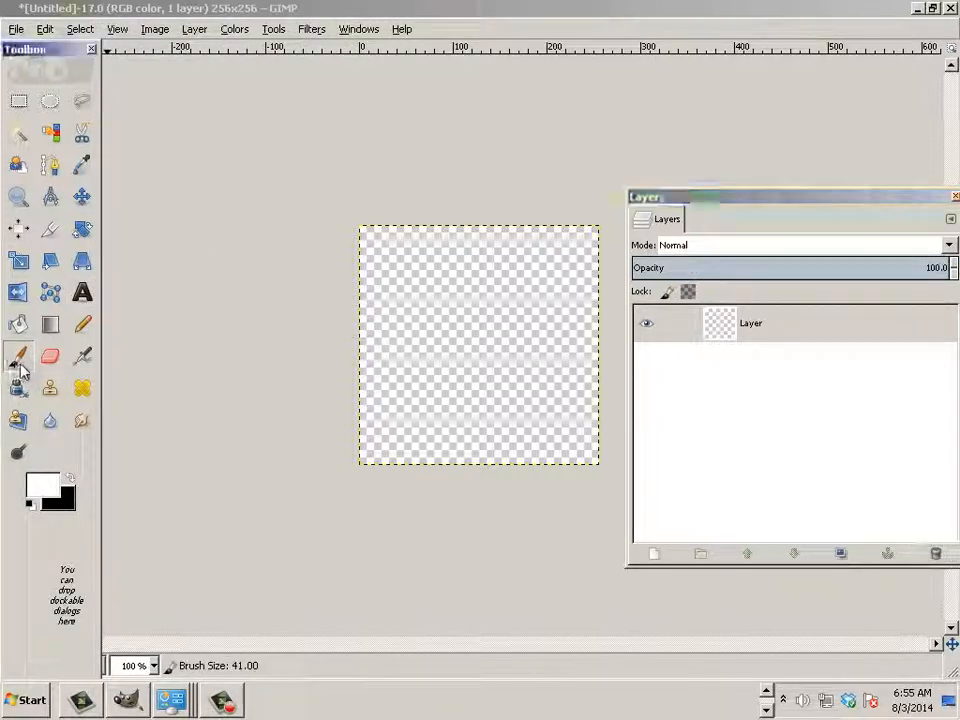
{"action": "left_click", "coordinate": [18, 357]}
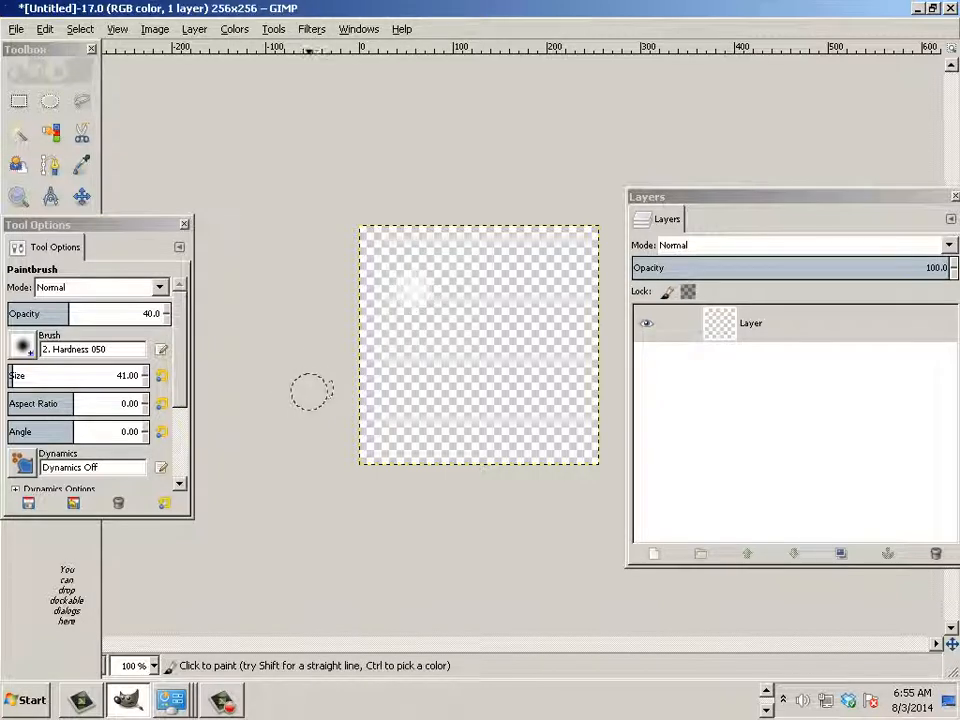
{"action": "mouse_move", "coordinate": [338, 377]}
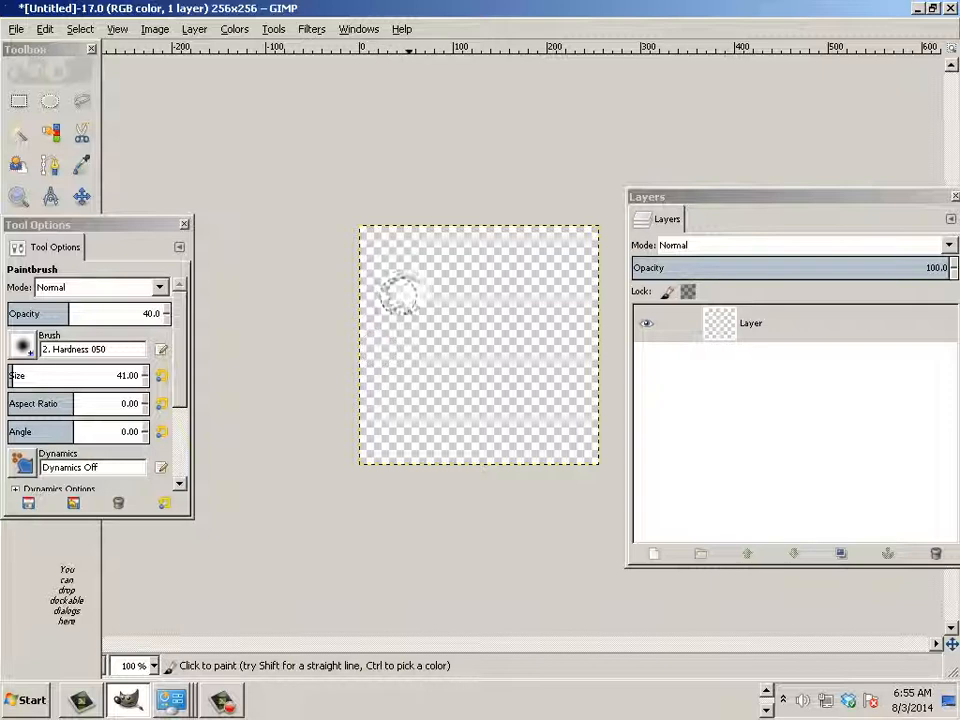
Step: Paint small soft dots at upper-left and lower-left, a large centre dot, then copy
{"action": "left_click", "coordinate": [413, 293]}
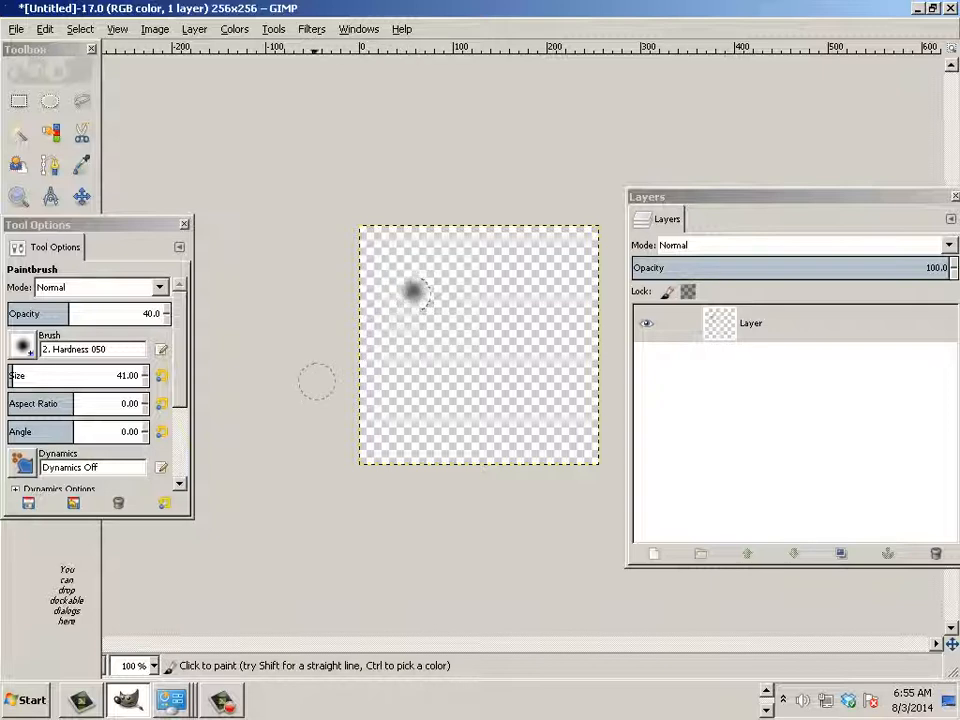
{"action": "mouse_move", "coordinate": [518, 357]}
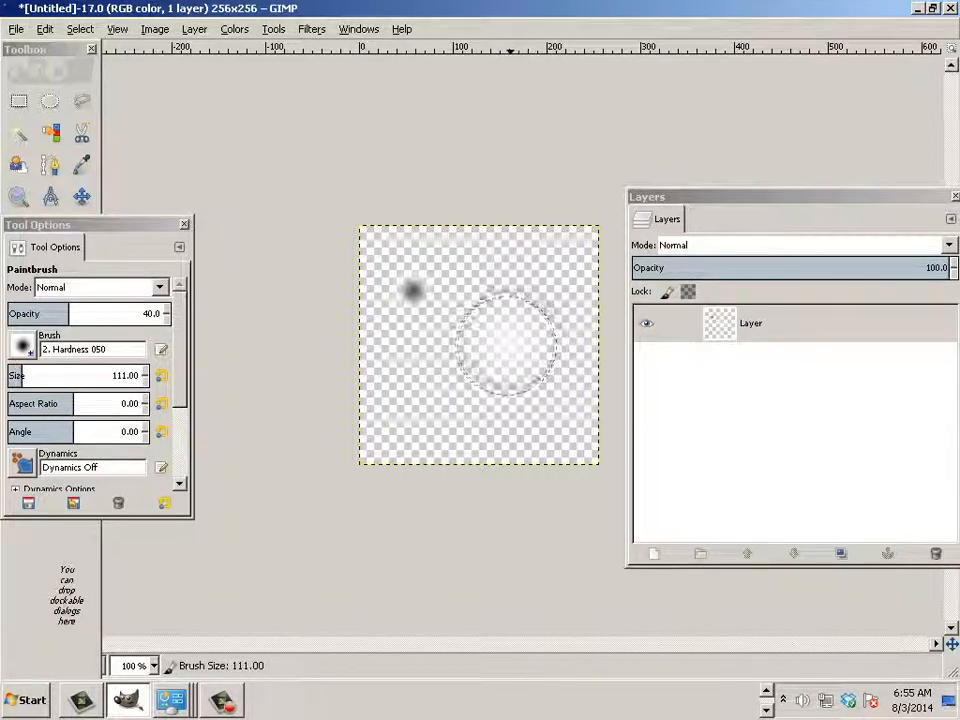
{"action": "left_click", "coordinate": [505, 350]}
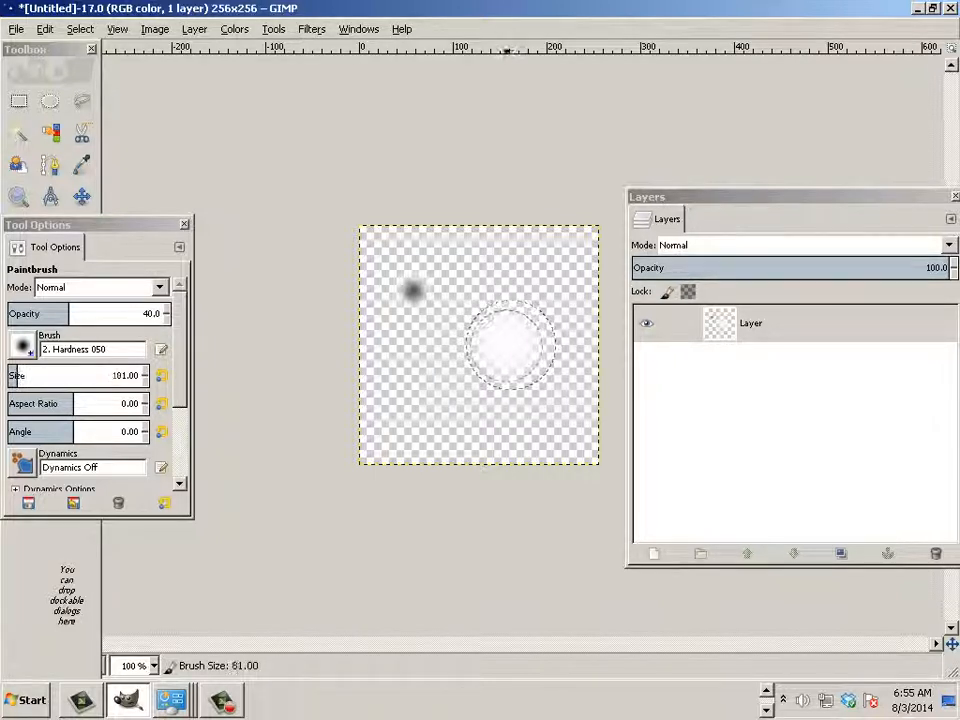
{"action": "left_click", "coordinate": [500, 350]}
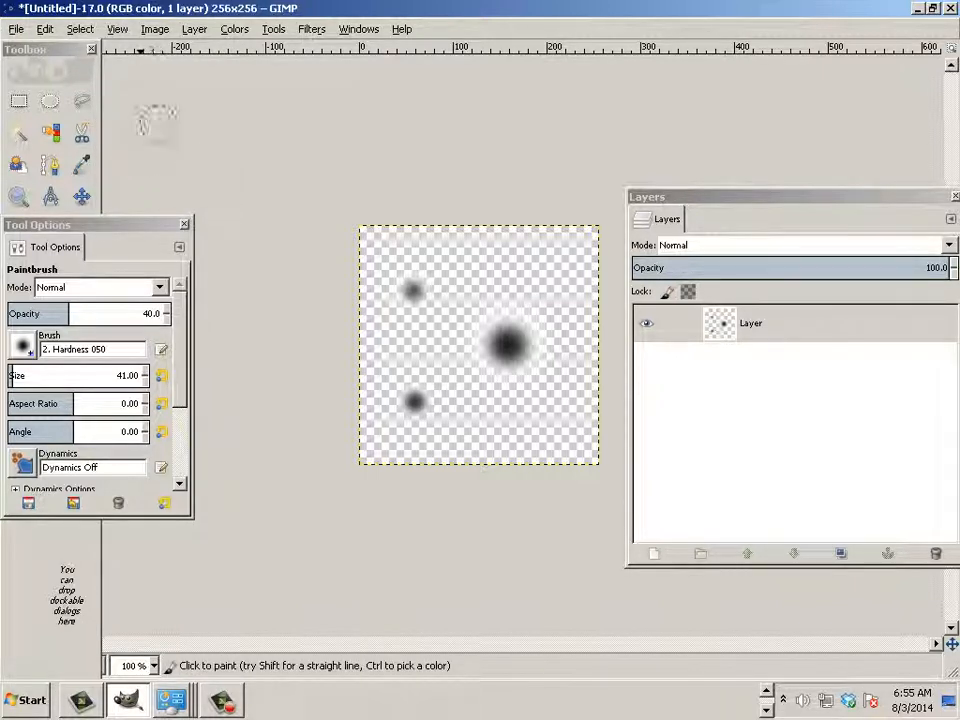
{"action": "left_click", "coordinate": [36, 29]}
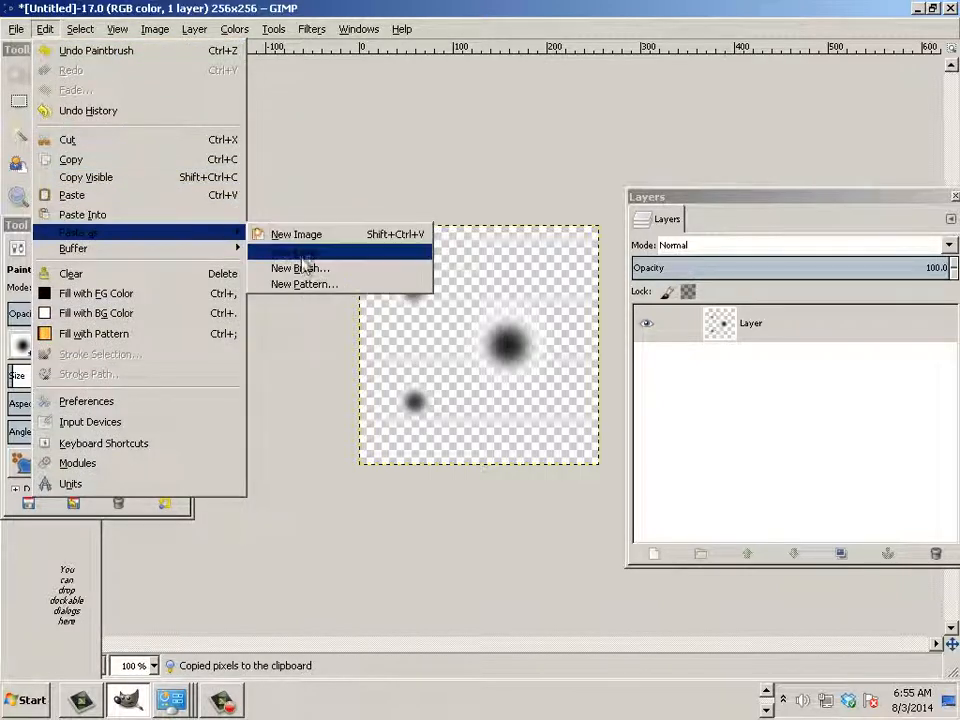
Step: Save the copied dots as a new brush named Hair2, file name Hair2
{"action": "left_click", "coordinate": [299, 267]}
{"action": "type", "text": "Hair2"}
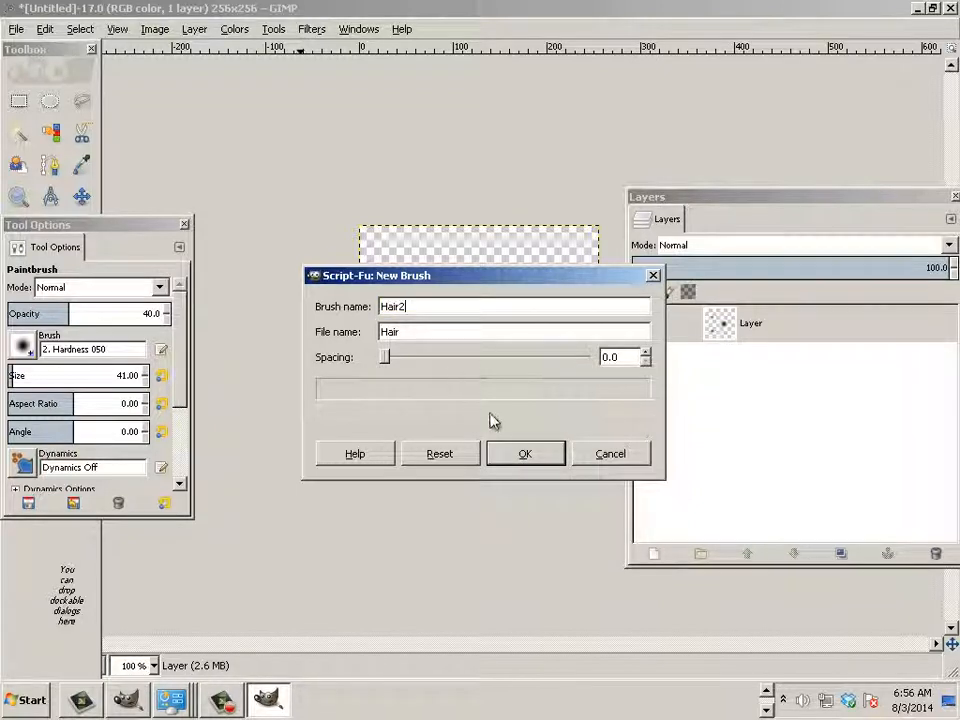
{"action": "mouse_move", "coordinate": [463, 369]}
{"action": "type", "text": "2"}
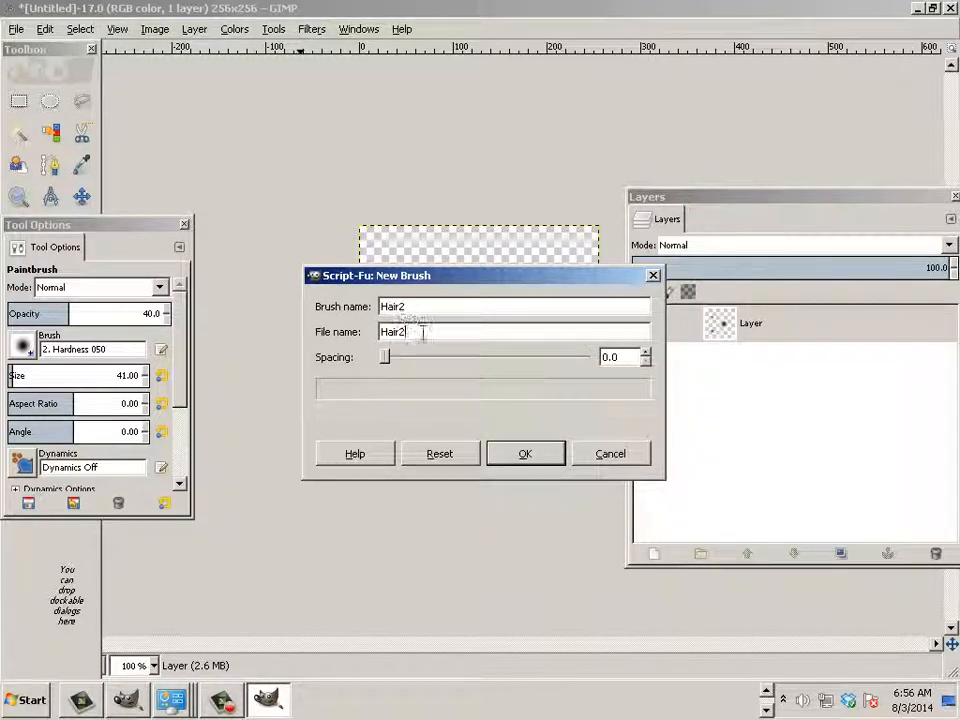
{"action": "left_click", "coordinate": [525, 453]}
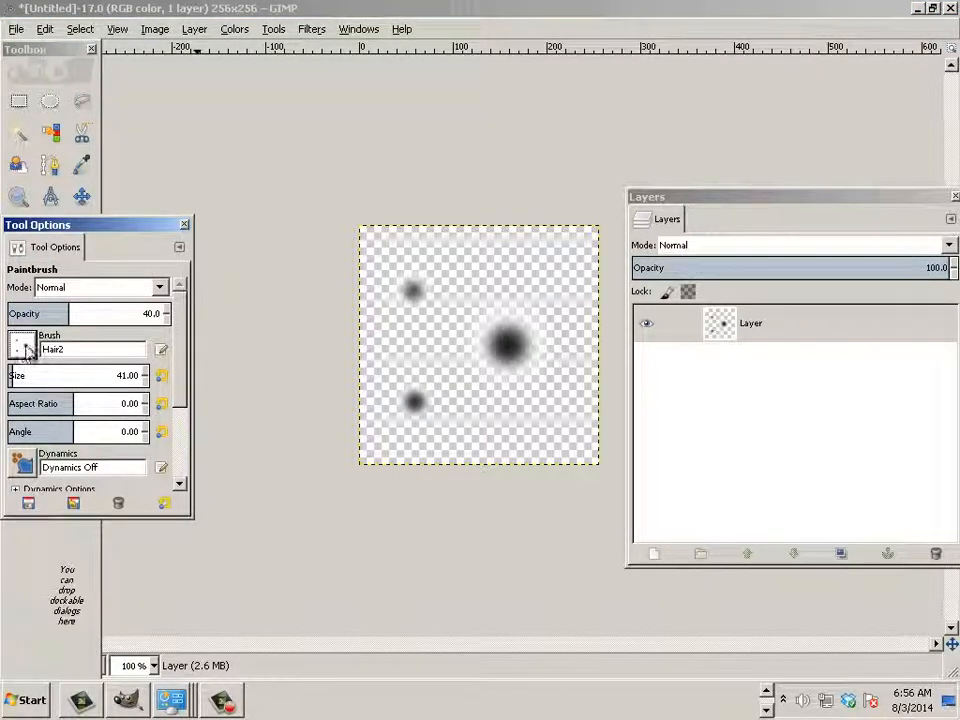
Step: Open Windows > Dockable Dialogs > Brushes and select the Hair2 brush
{"action": "left_click", "coordinate": [23, 348]}
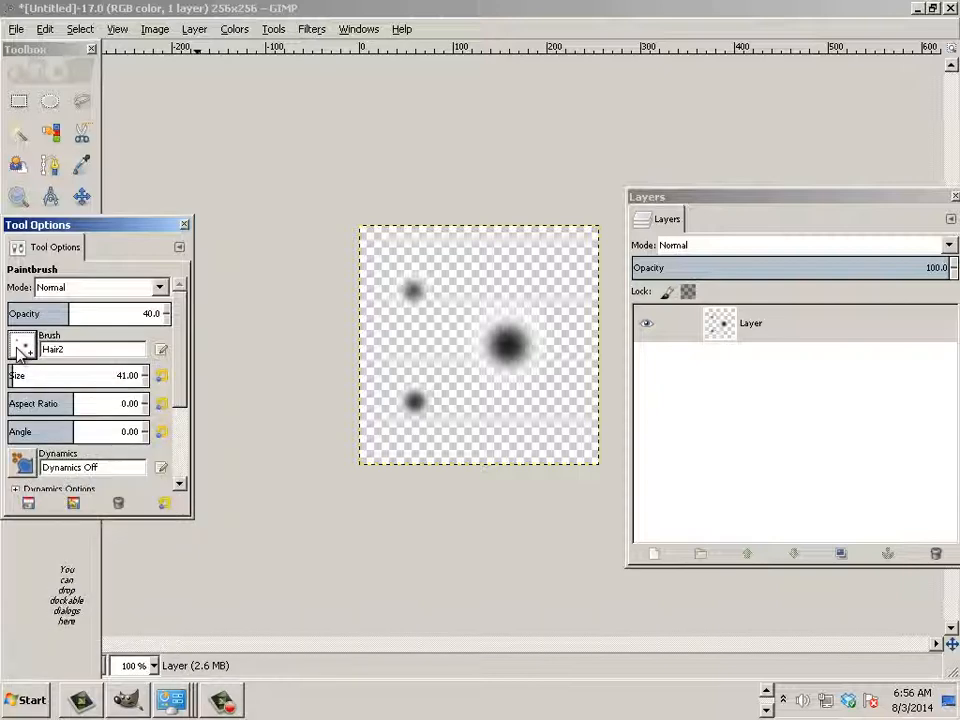
{"action": "left_click", "coordinate": [20, 349]}
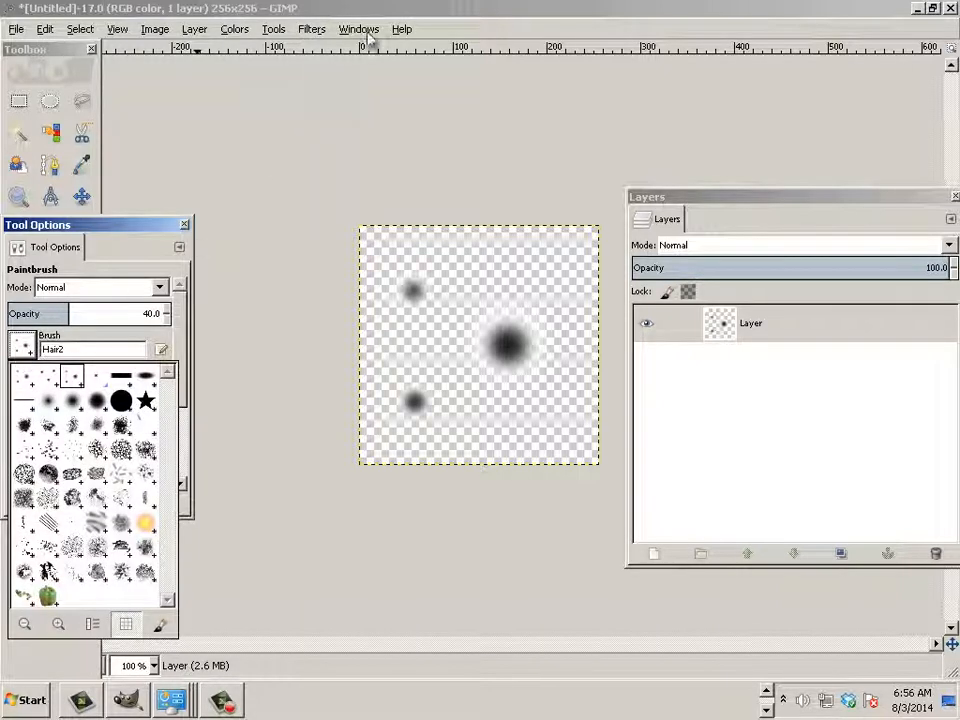
{"action": "left_click", "coordinate": [358, 28]}
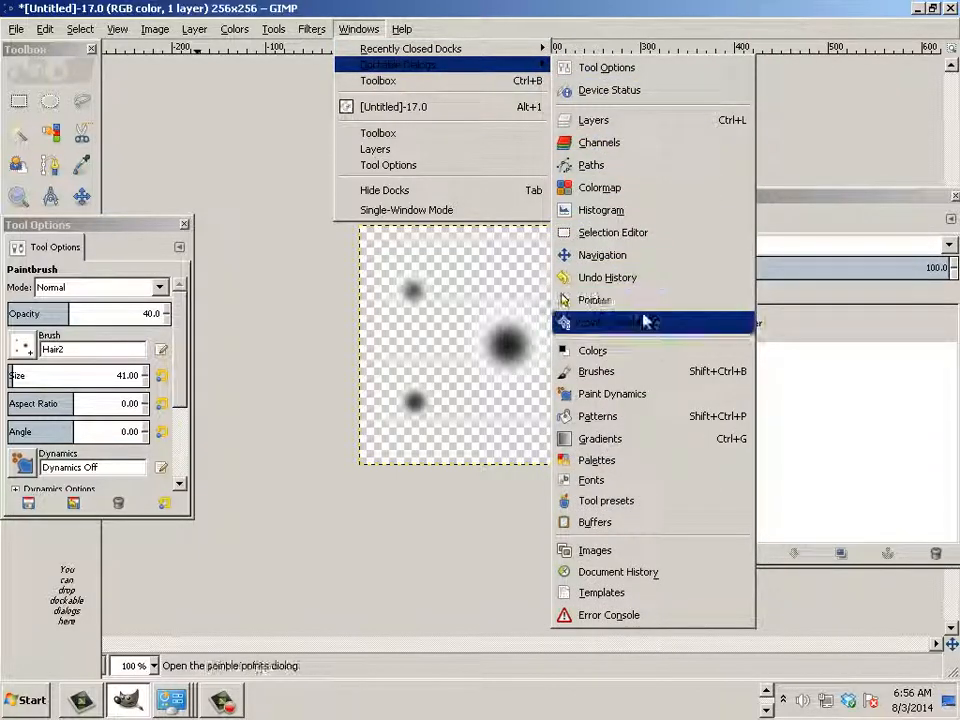
{"action": "left_click", "coordinate": [596, 371]}
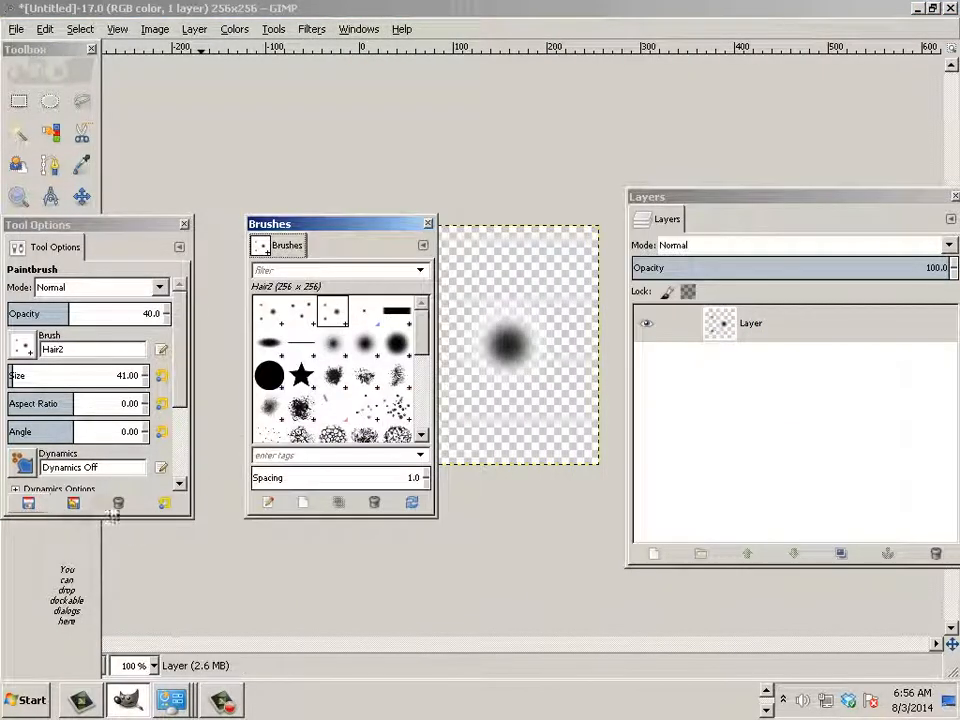
{"action": "mouse_move", "coordinate": [407, 506]}
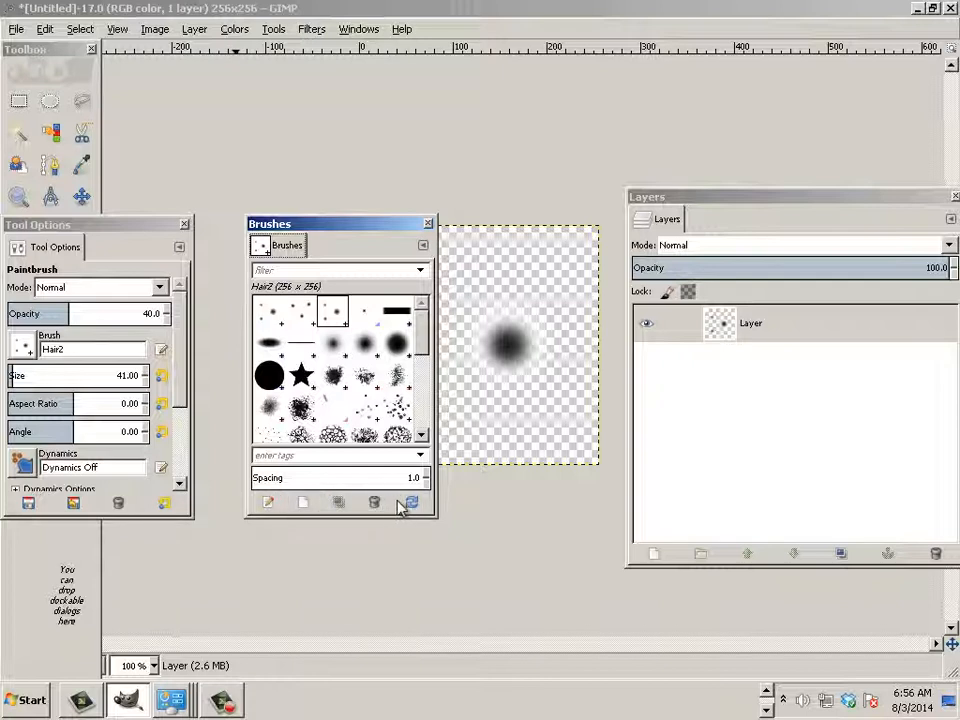
{"action": "mouse_move", "coordinate": [302, 503]}
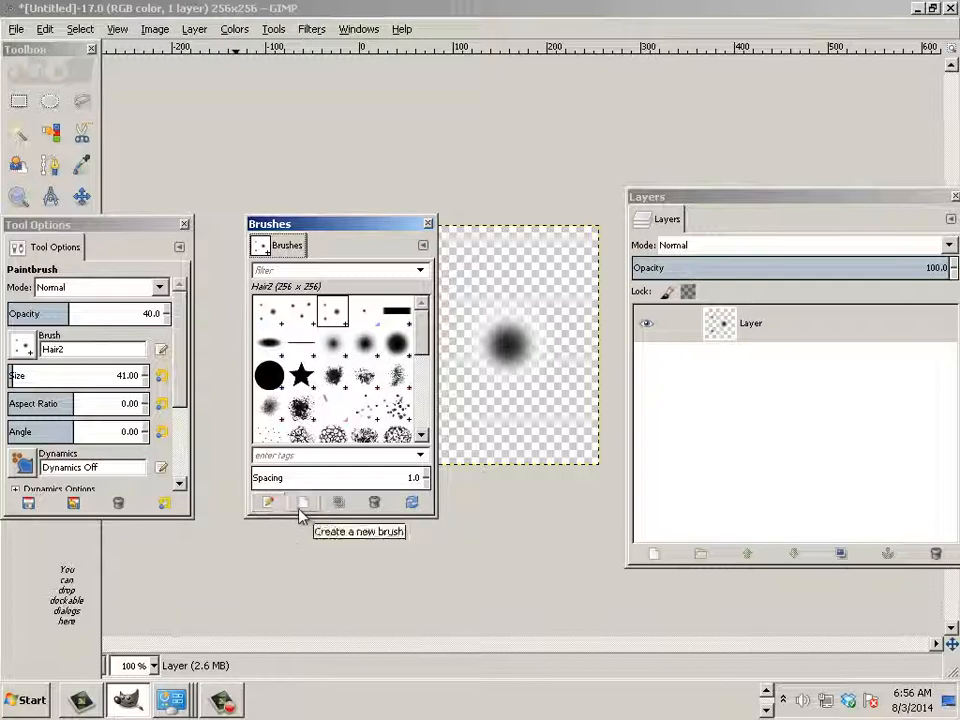
{"action": "left_click", "coordinate": [302, 315]}
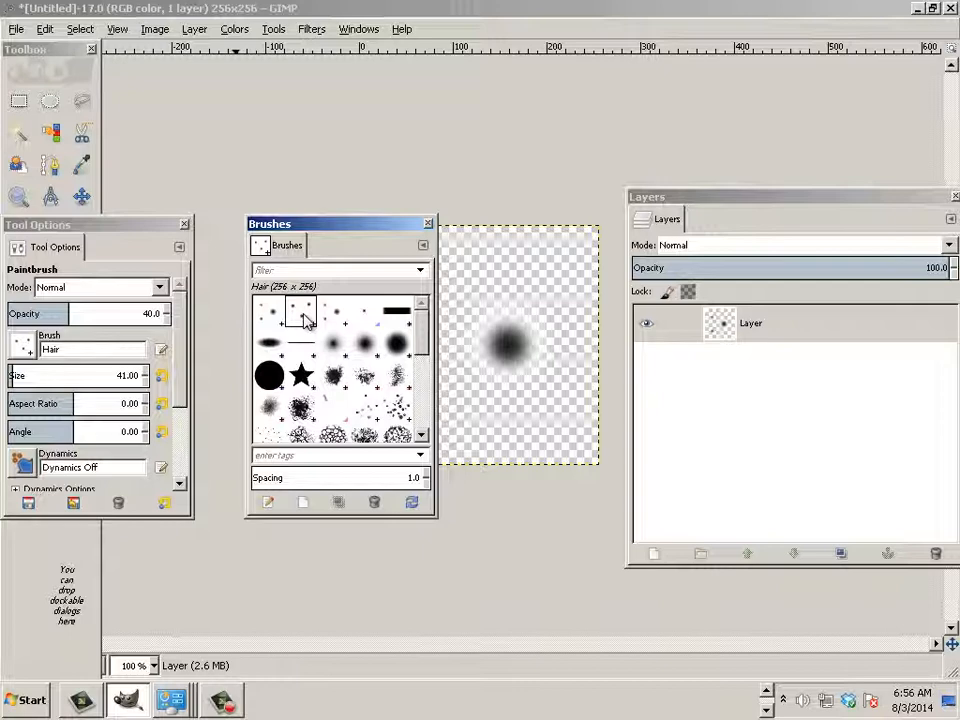
{"action": "right_click", "coordinate": [305, 320]}
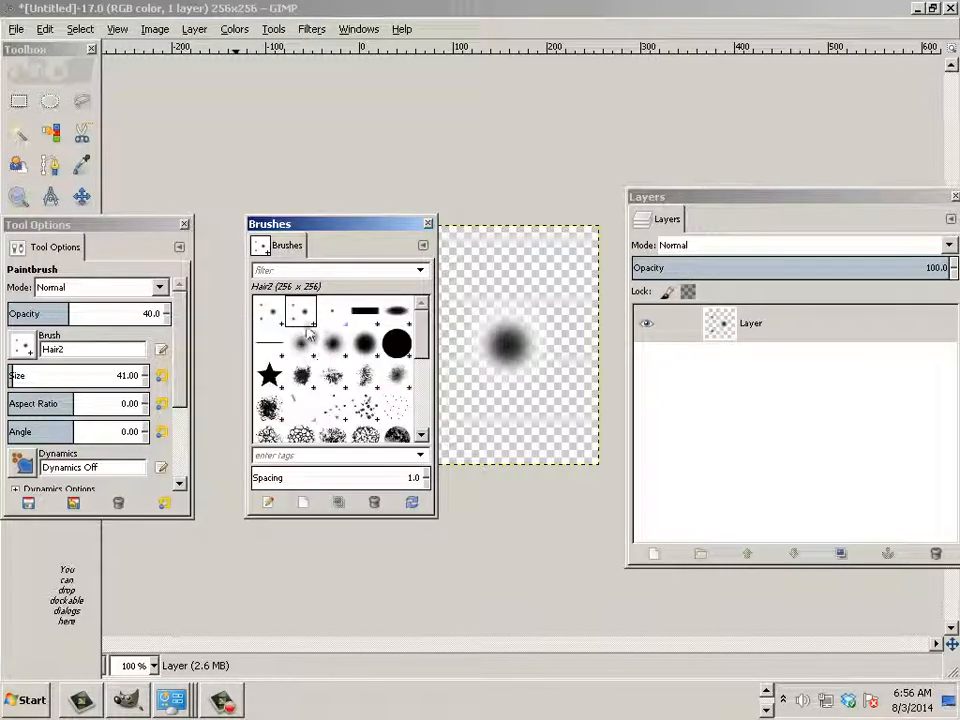
{"action": "left_click", "coordinate": [334, 311]}
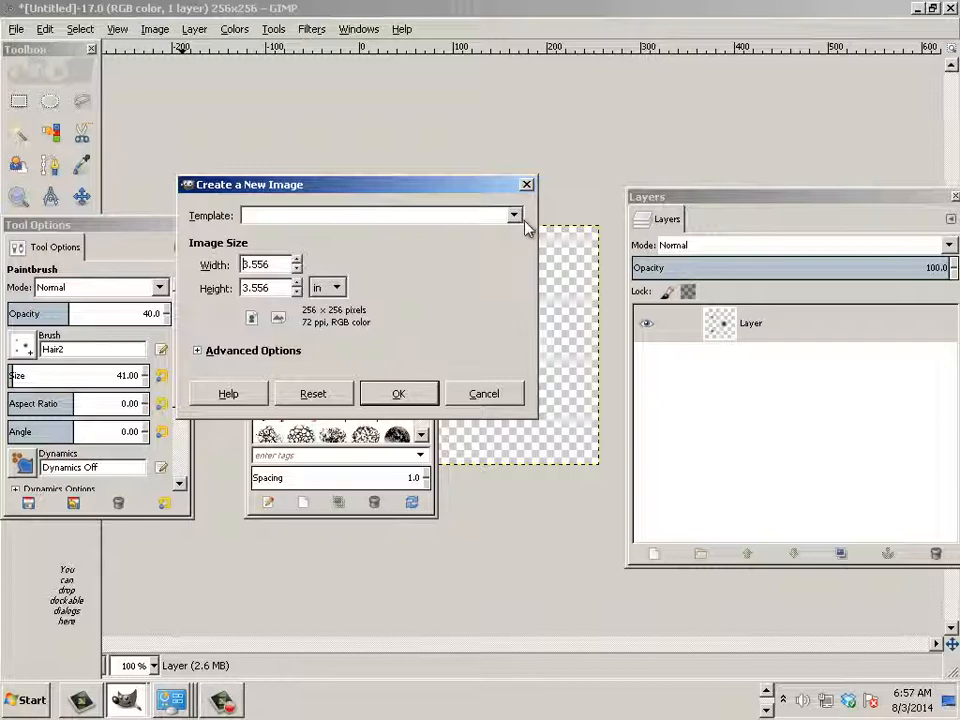
Step: Create a US-Letter image at 72 ppi resolution (612 × 792 px)
{"action": "left_click", "coordinate": [513, 215]}
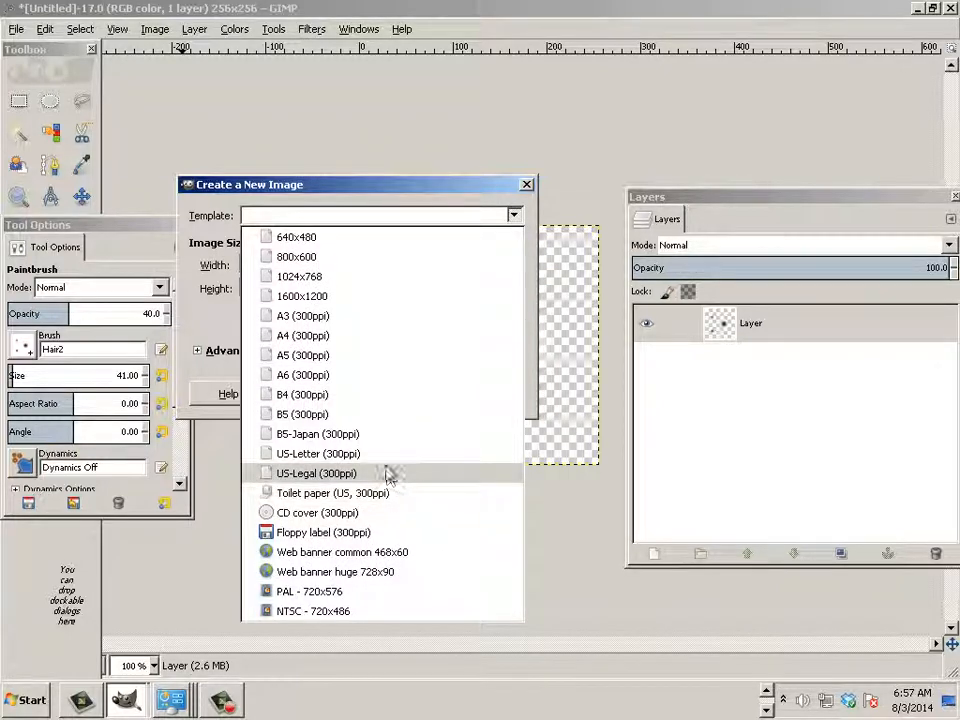
{"action": "left_click", "coordinate": [314, 453]}
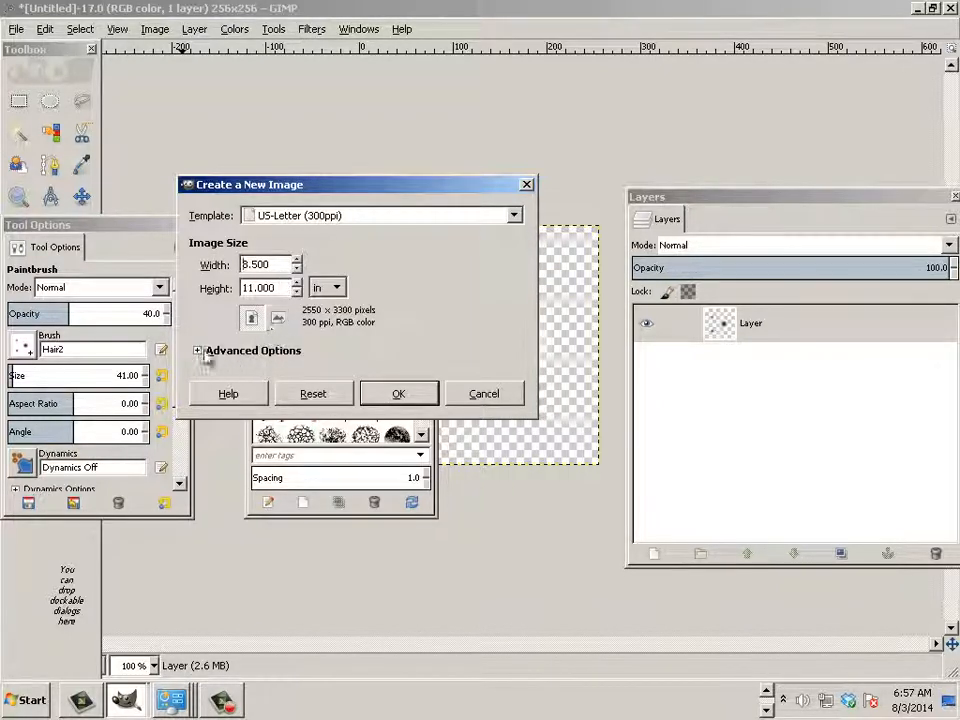
{"action": "left_click", "coordinate": [197, 350]}
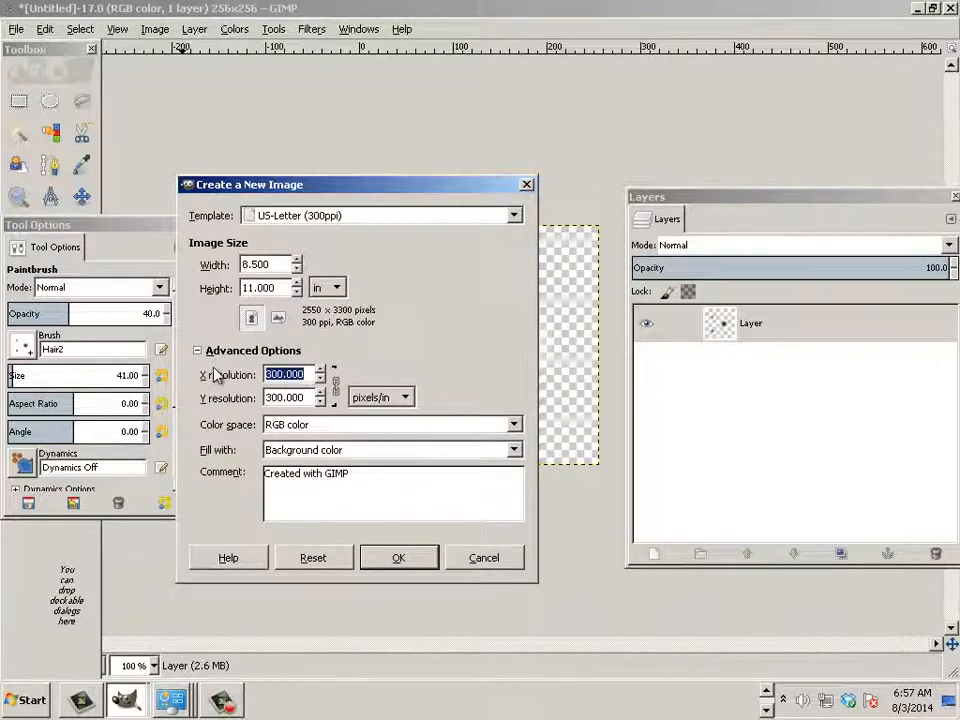
{"action": "type", "text": "72"}
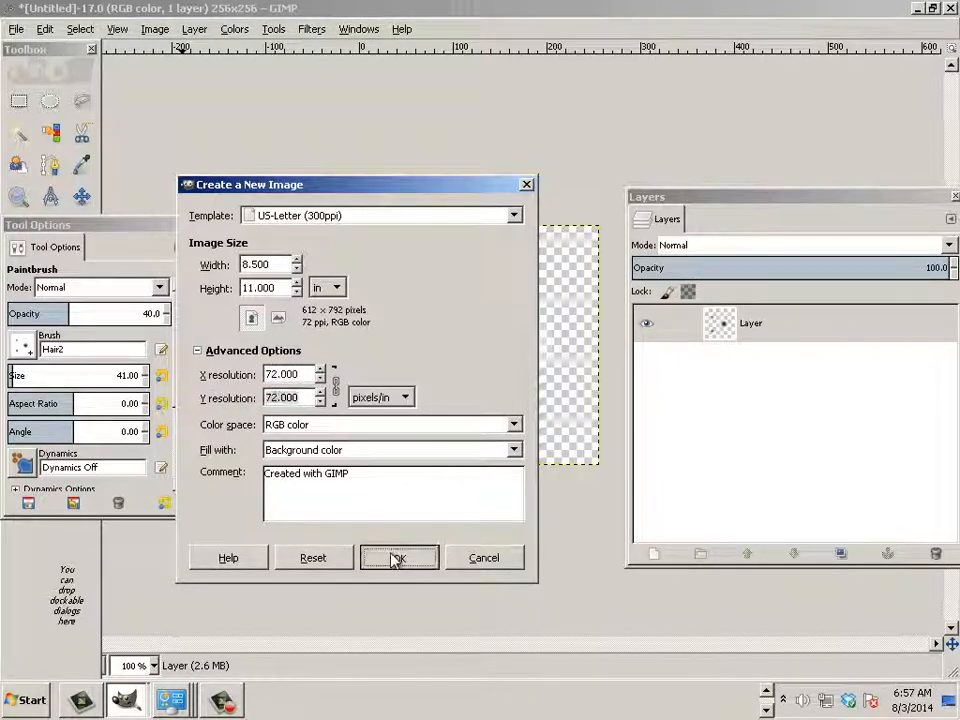
{"action": "left_click", "coordinate": [398, 557]}
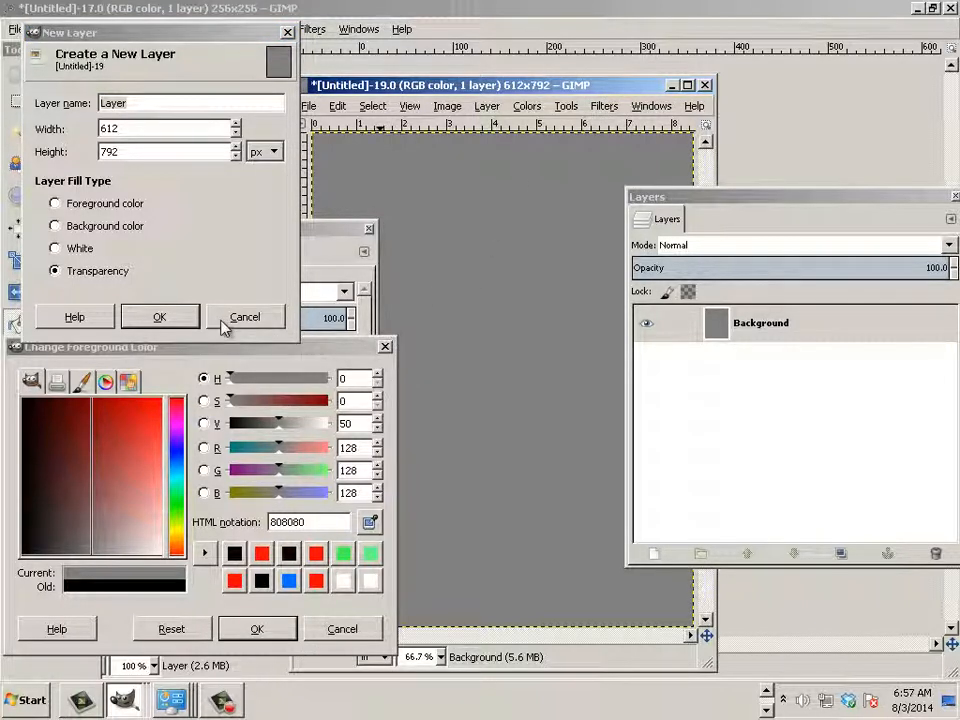
Step: Fill the background gray (808080) and add a transparent layer above it
{"action": "left_click", "coordinate": [245, 316]}
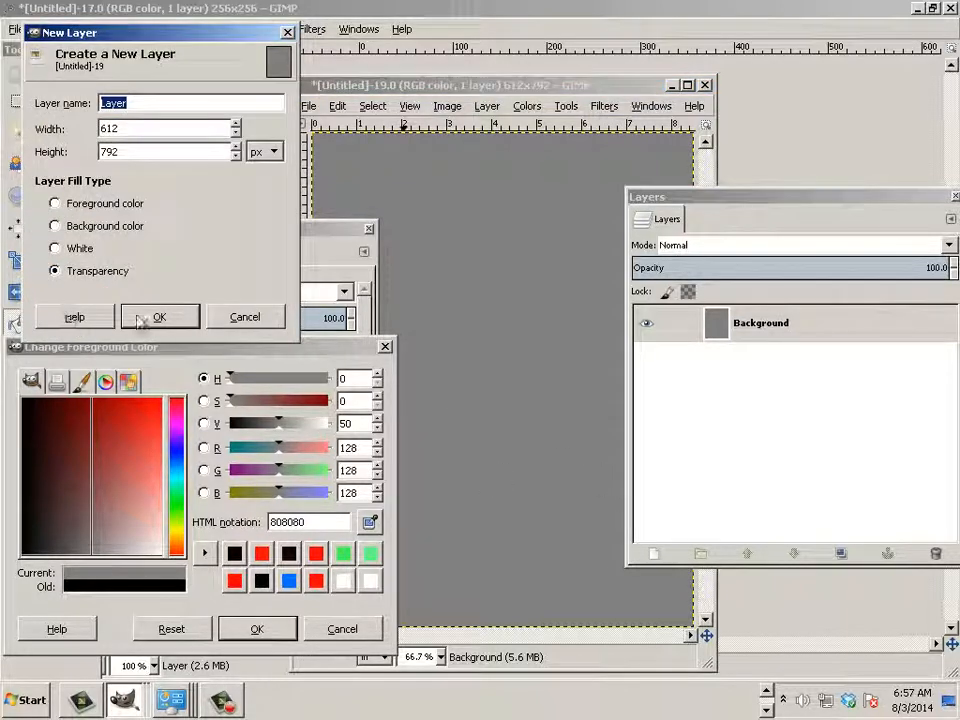
{"action": "left_click", "coordinate": [159, 316]}
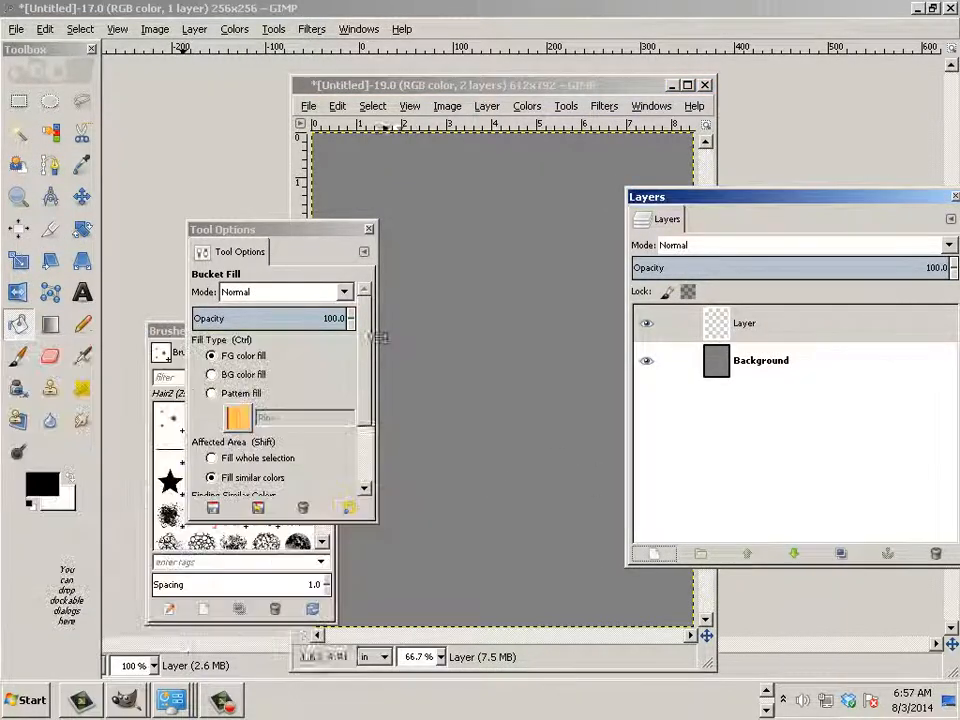
{"action": "left_click", "coordinate": [368, 228]}
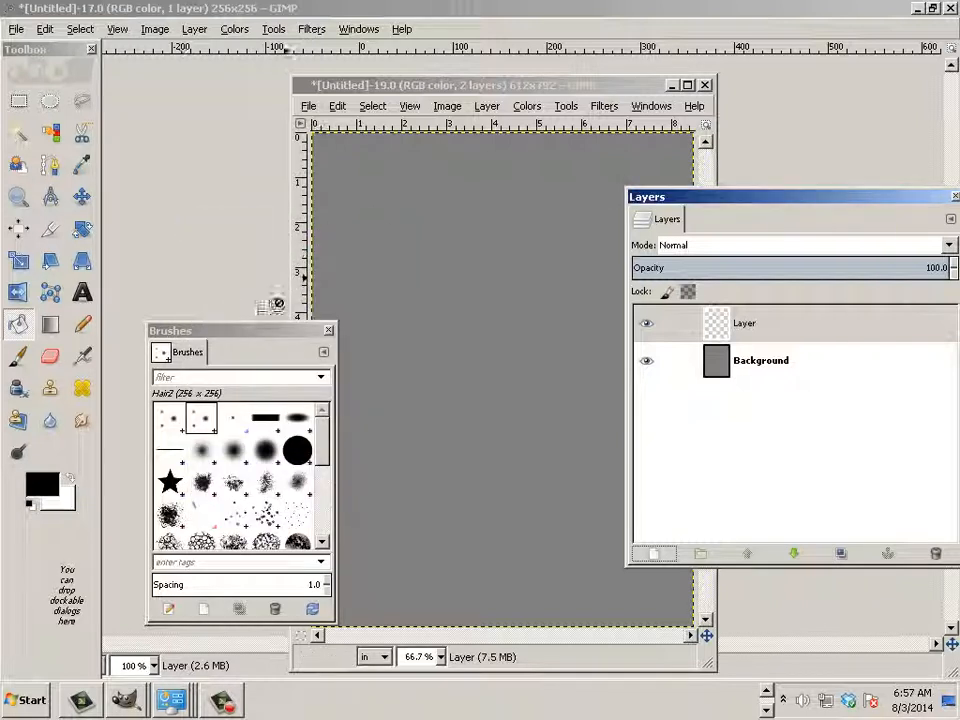
Step: Paint two swirling light hair strokes across the page with the Hair2 paintbrush
{"action": "left_click", "coordinate": [328, 330]}
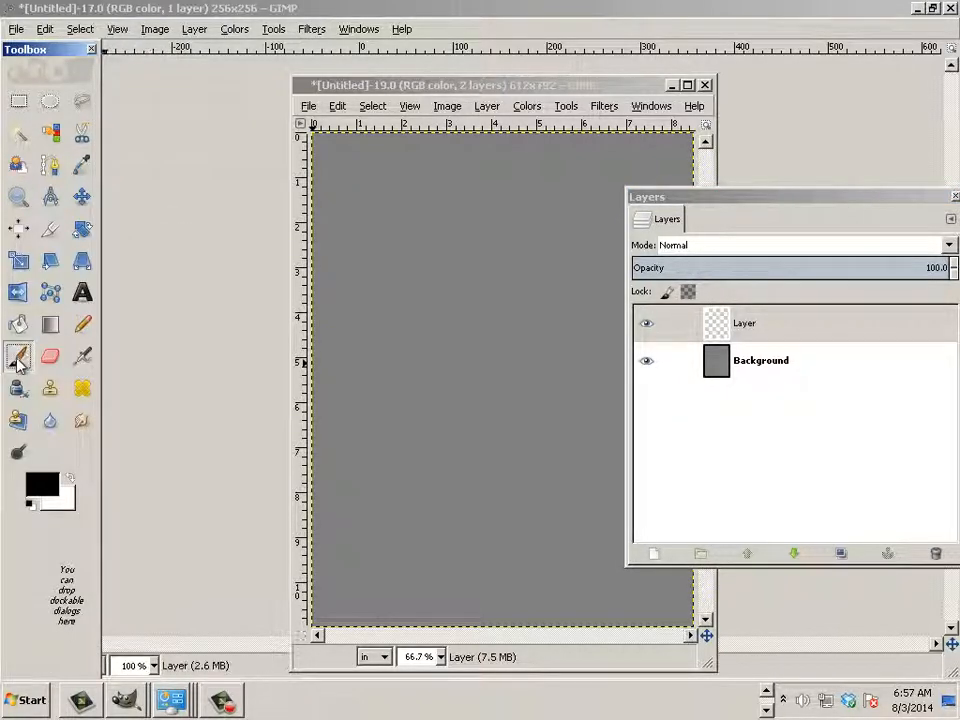
{"action": "left_click", "coordinate": [16, 357]}
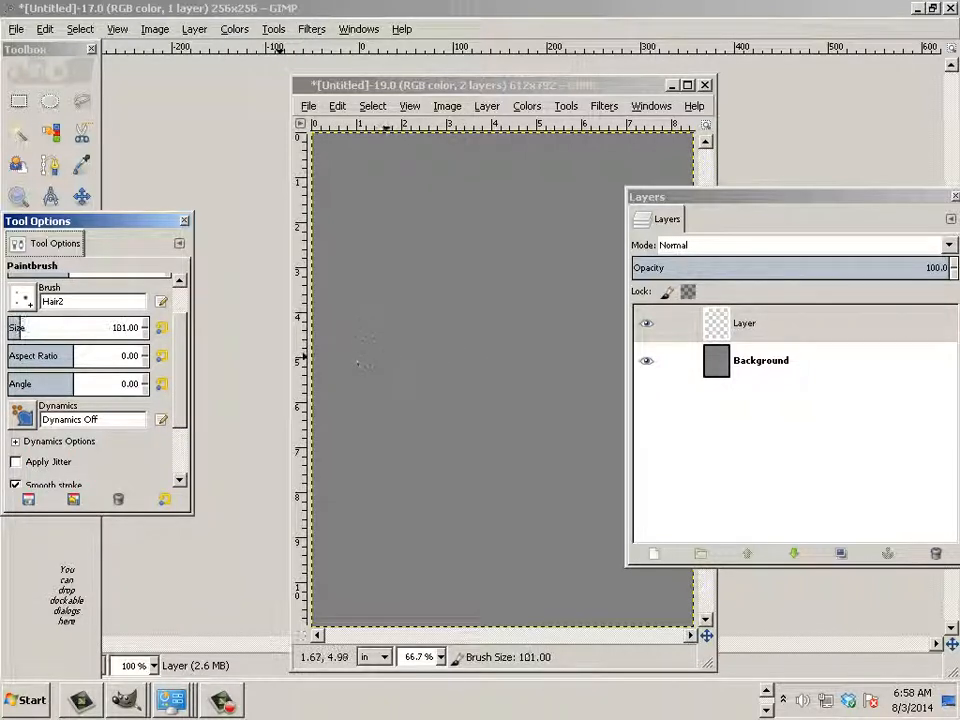
{"action": "left_click_drag", "start_coordinate": [380, 390], "coordinate": [480, 270]}
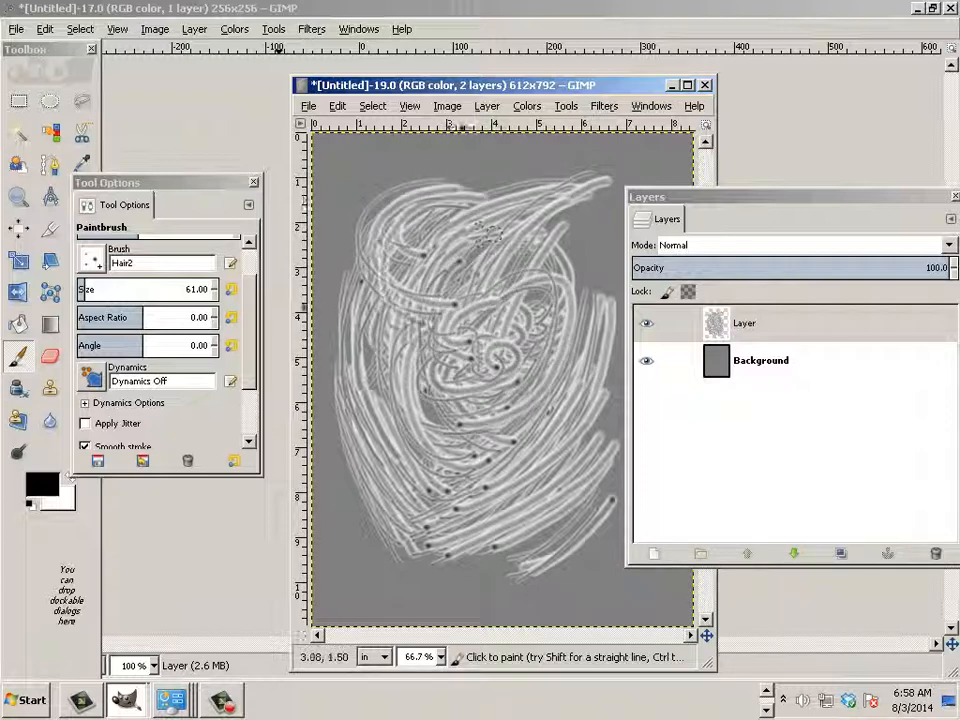
{"action": "left_click_drag", "start_coordinate": [475, 235], "coordinate": [525, 495]}
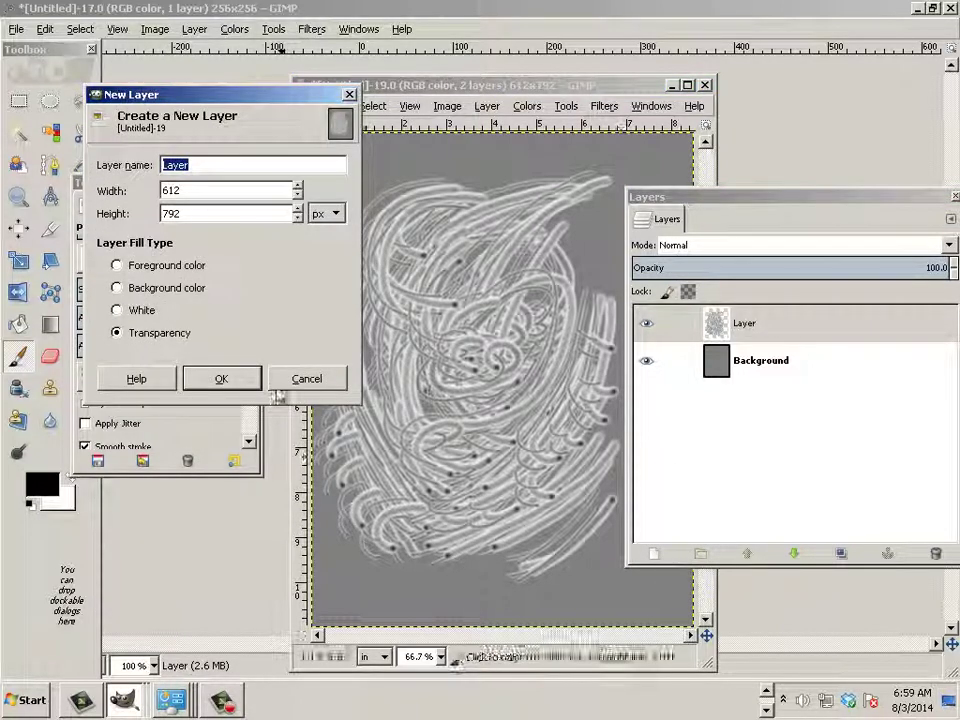
Step: Add another transparent layer and choose Tilt Angle brush dynamics
{"action": "left_click", "coordinate": [221, 378]}
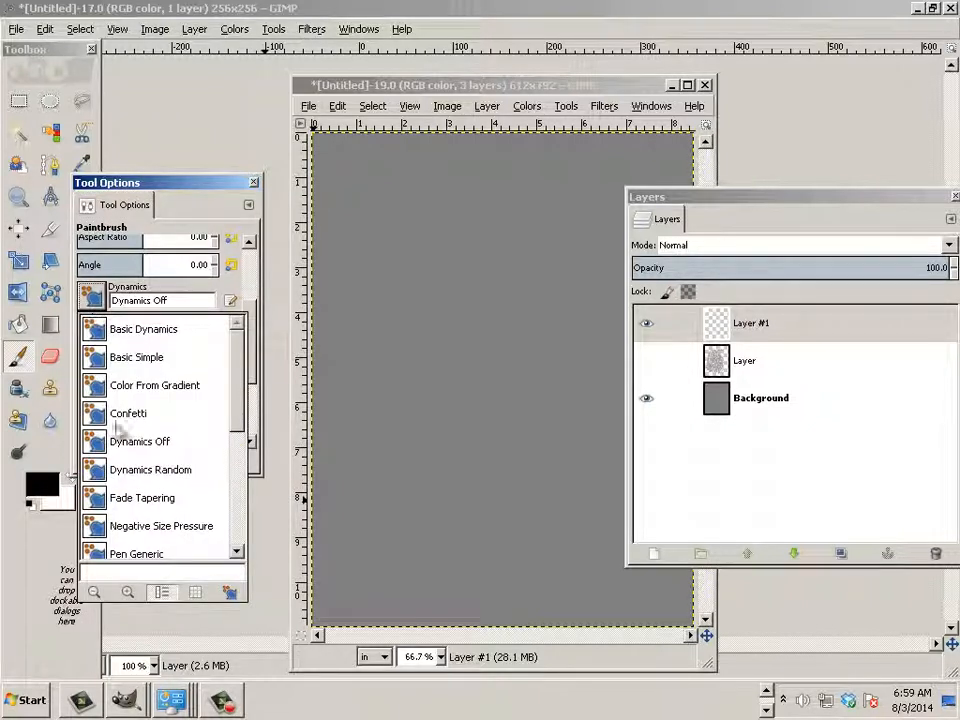
{"action": "scroll", "scroll_direction": "down", "scroll_amount": 3}
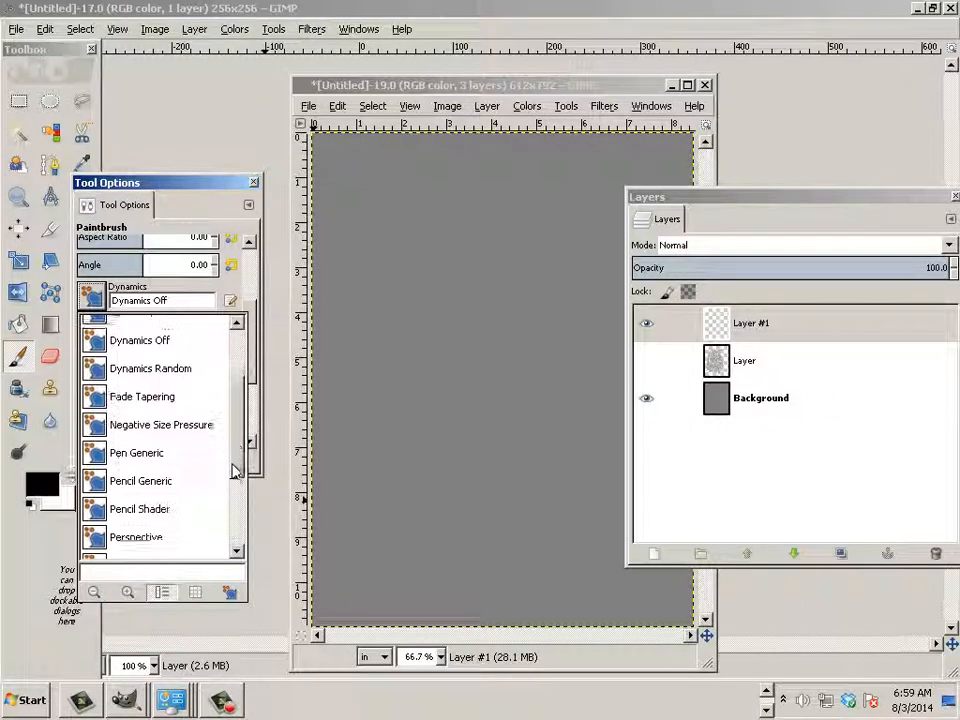
{"action": "scroll", "scroll_direction": "down", "scroll_amount": 3}
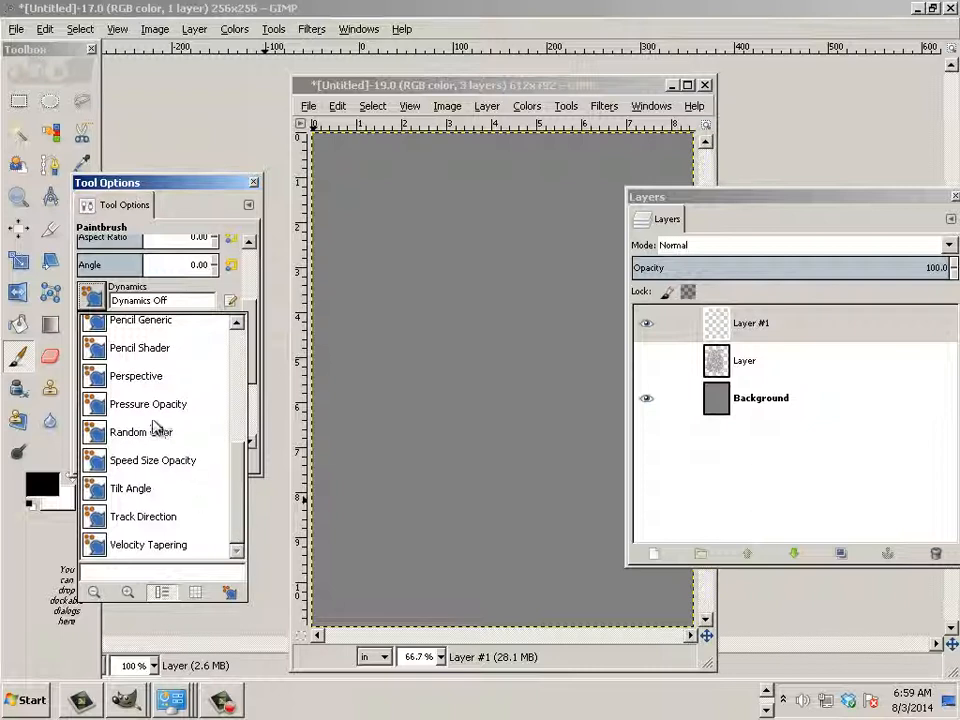
{"action": "left_click", "coordinate": [141, 432]}
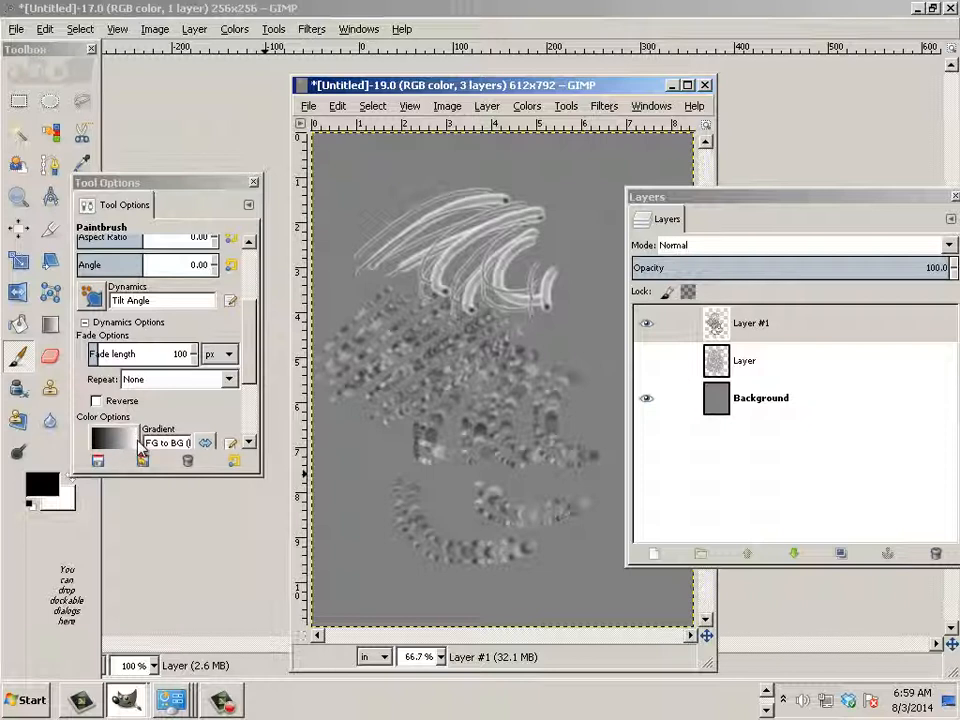
{"action": "mouse_move", "coordinate": [220, 474]}
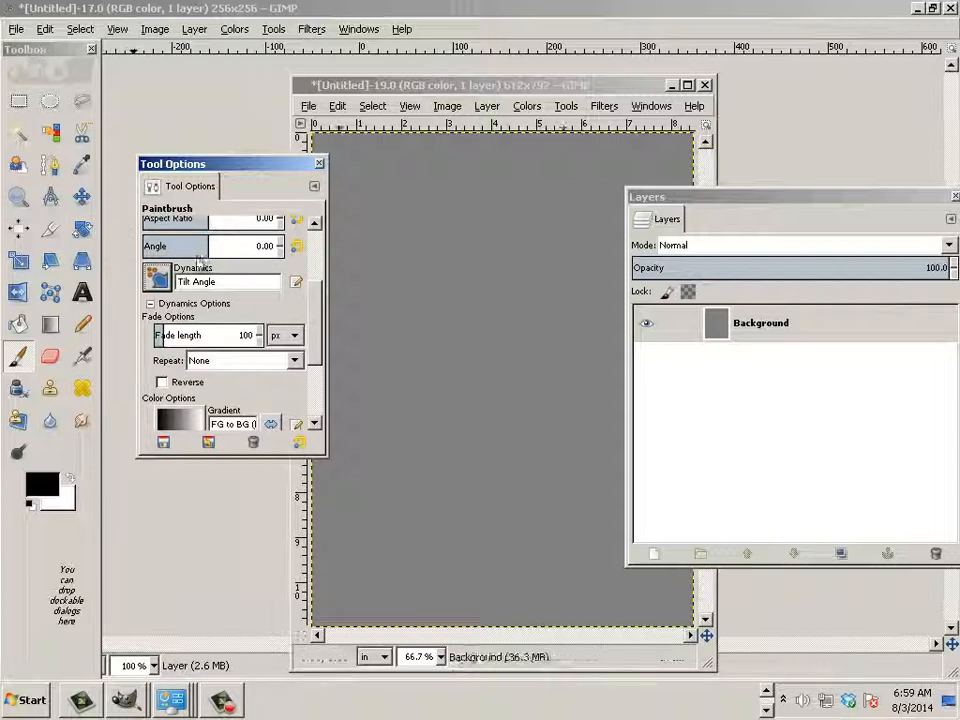
Step: Switch to the 256×256 brush canvas and pick the Rectangle Select tool
{"action": "left_click", "coordinate": [13, 28]}
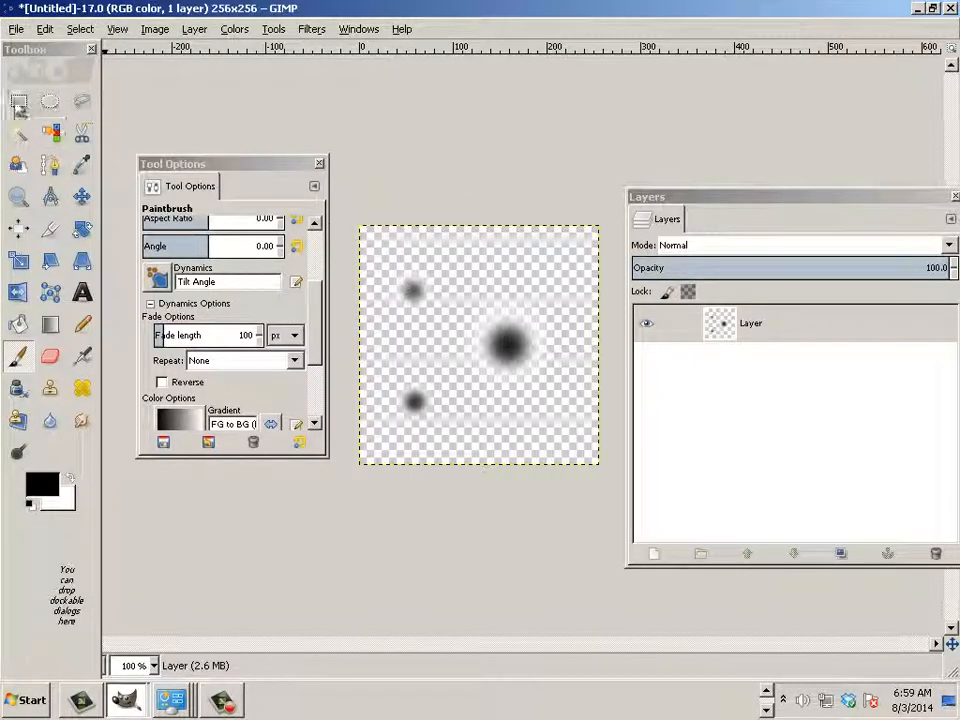
{"action": "left_click", "coordinate": [13, 102]}
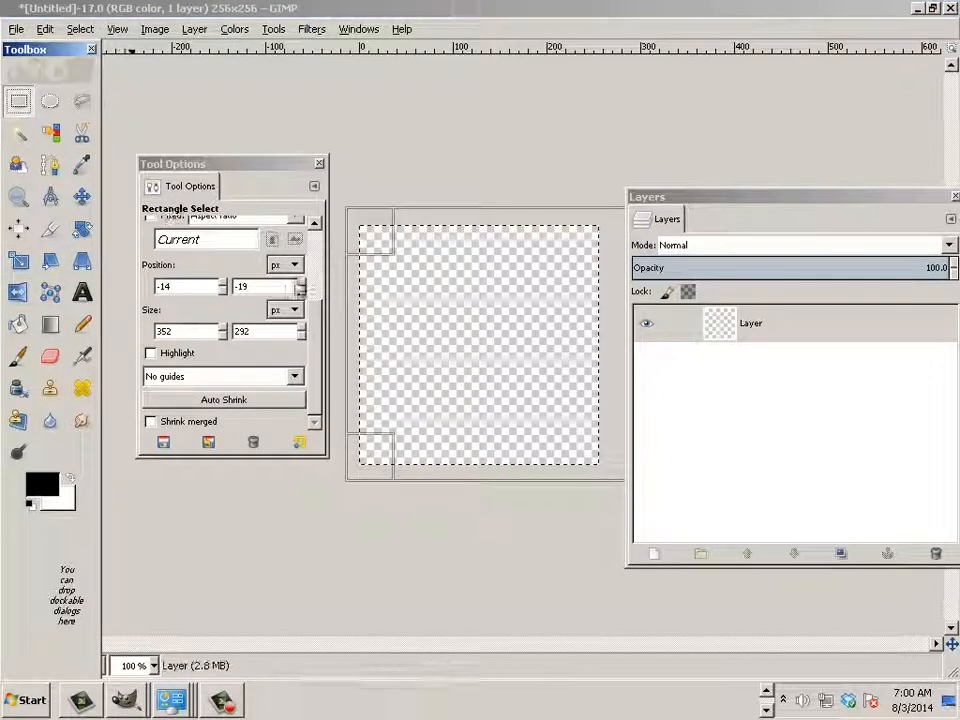
Step: Fill a thin horizontal strip with black, then fill its centre white to form two lines
{"action": "left_click_drag", "start_coordinate": [345, 320], "coordinate": [535, 335]}
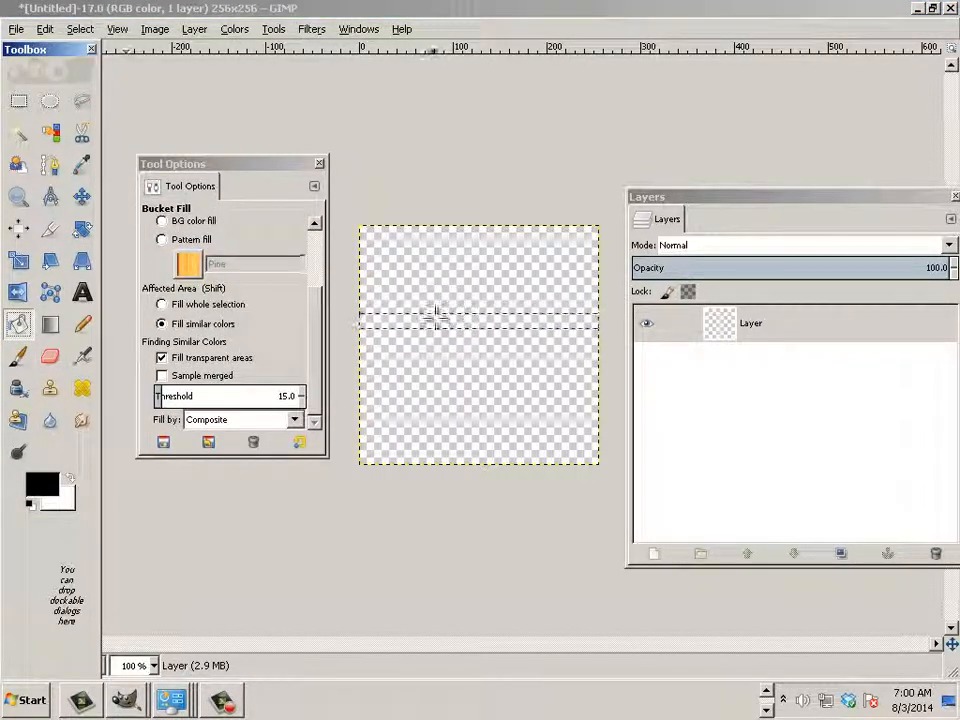
{"action": "left_click", "coordinate": [436, 313]}
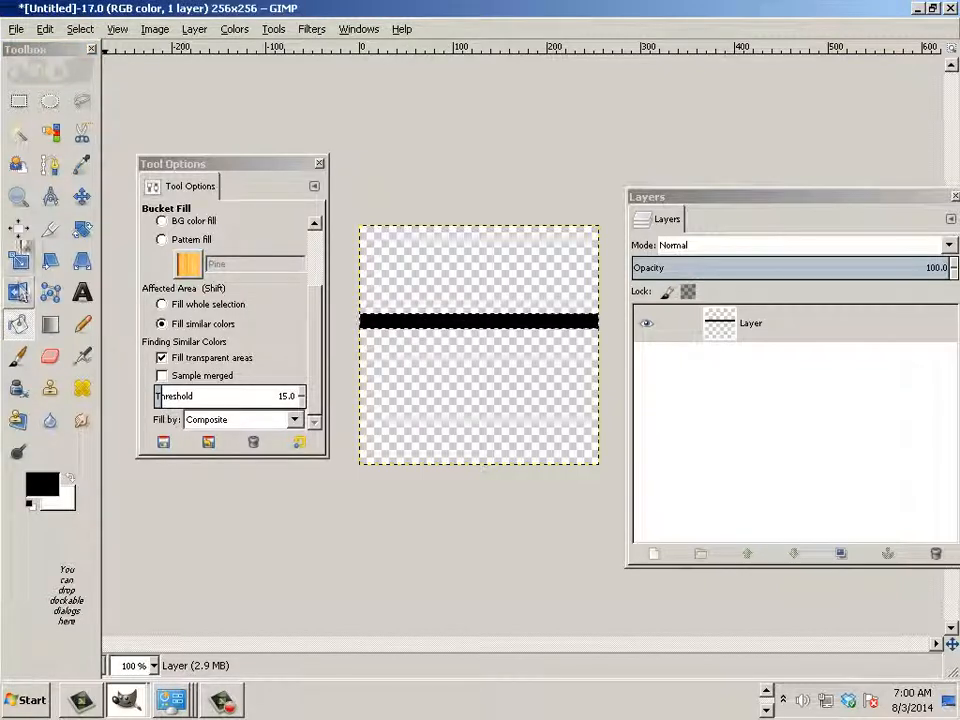
{"action": "left_click", "coordinate": [14, 99]}
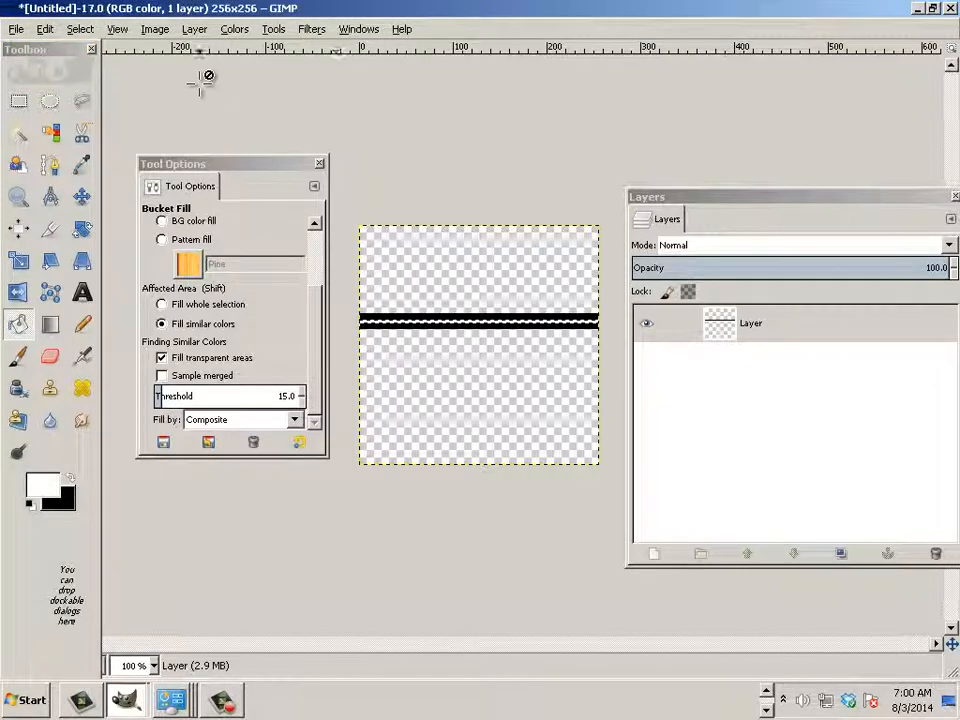
{"action": "left_click", "coordinate": [72, 29]}
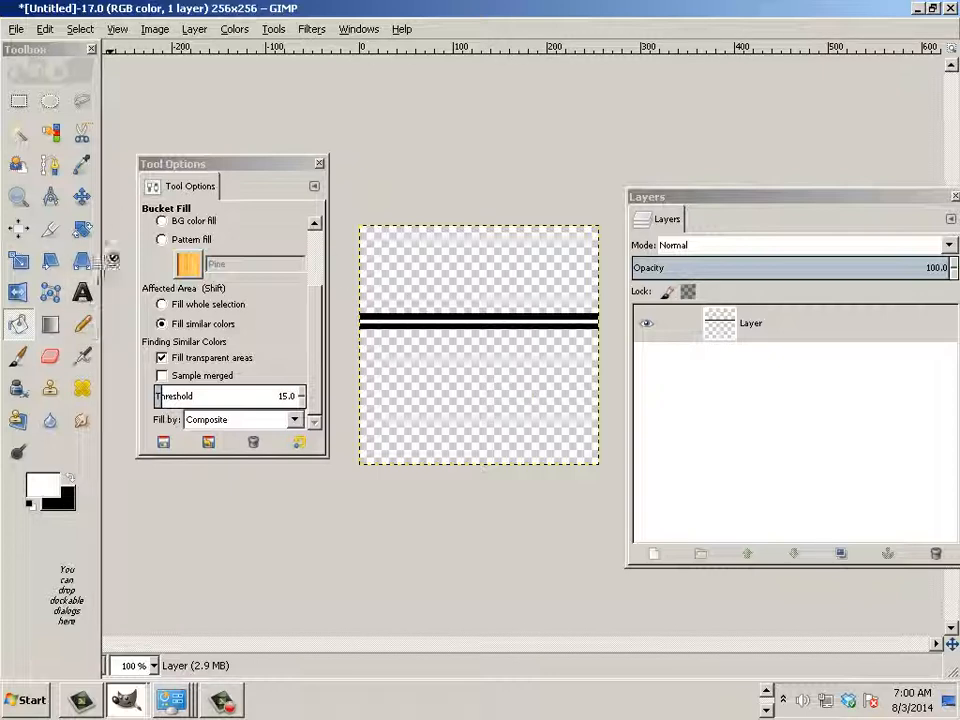
Step: Copy the two-line drawing and paste it as a new brush named 'test'
{"action": "left_click", "coordinate": [38, 28]}
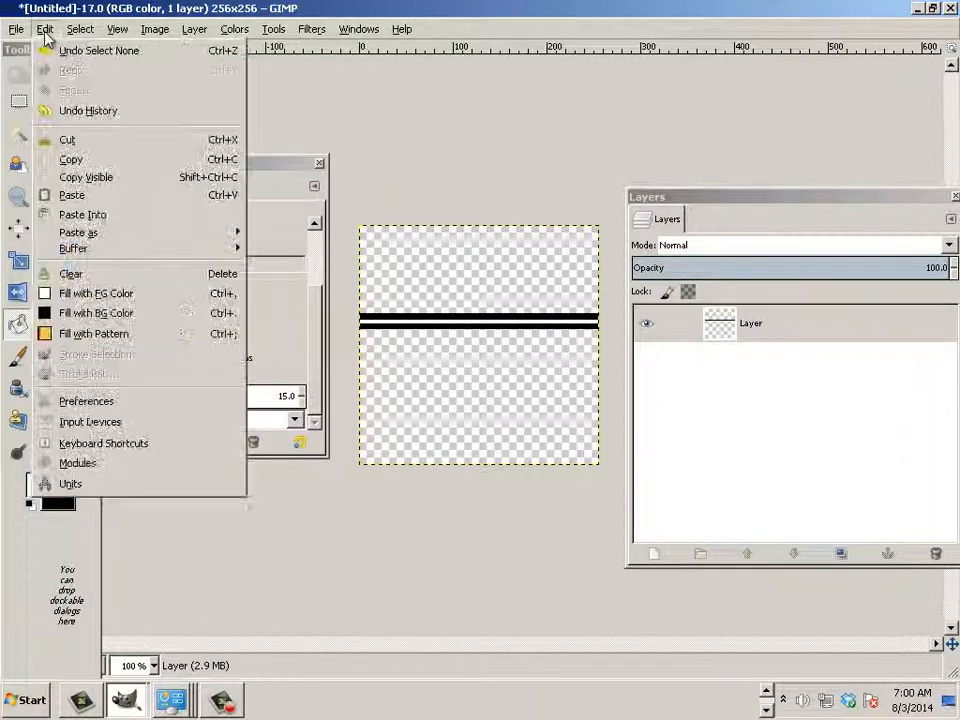
{"action": "left_click", "coordinate": [71, 159]}
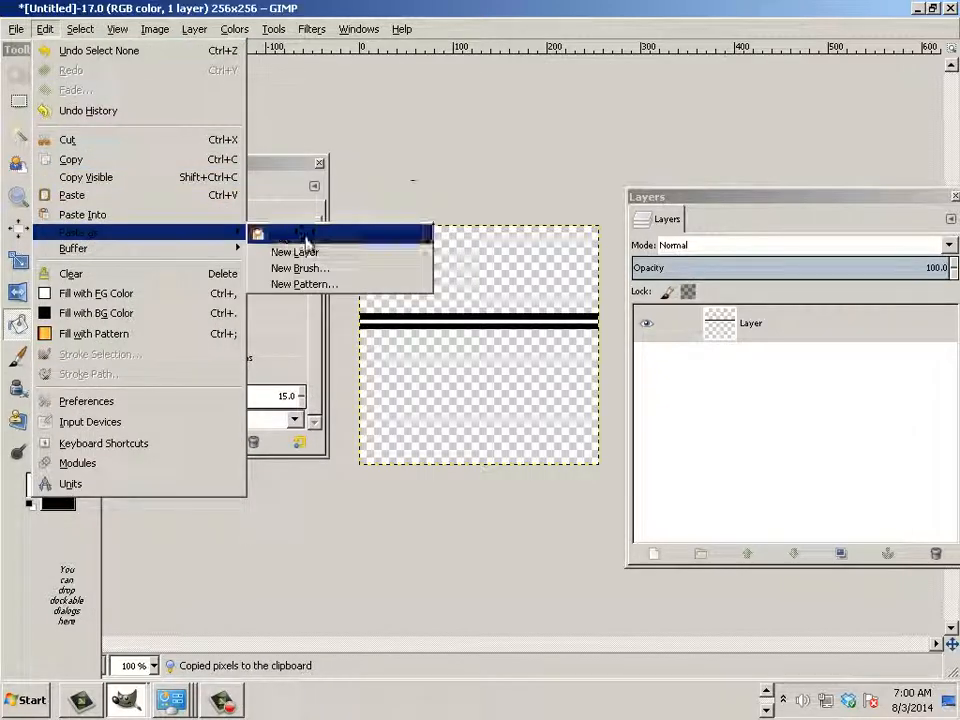
{"action": "left_click", "coordinate": [301, 268]}
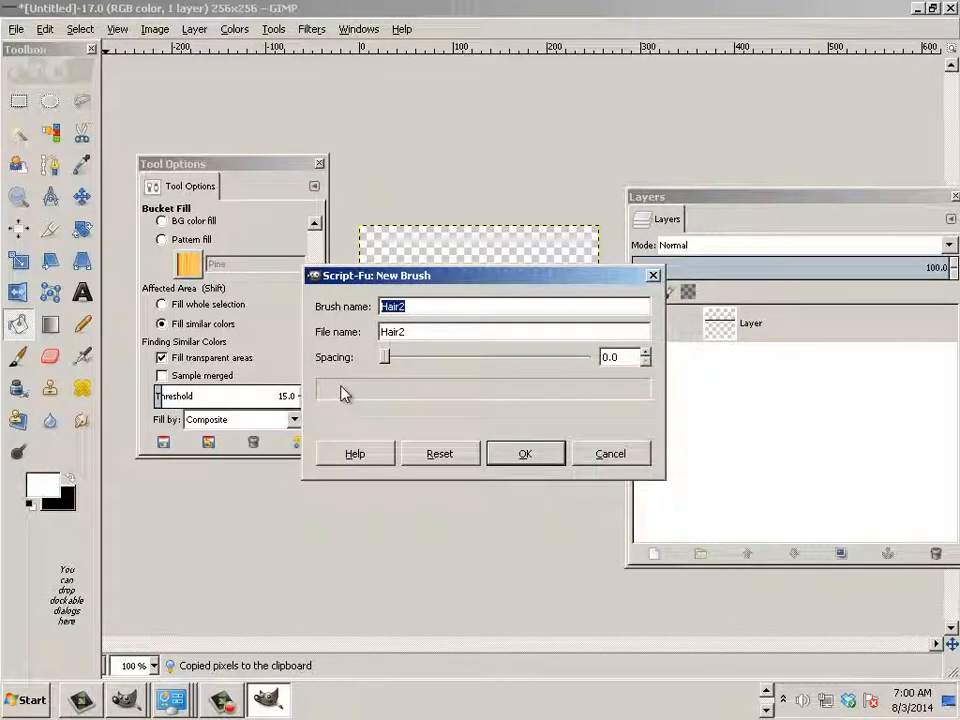
{"action": "type", "text": "test"}
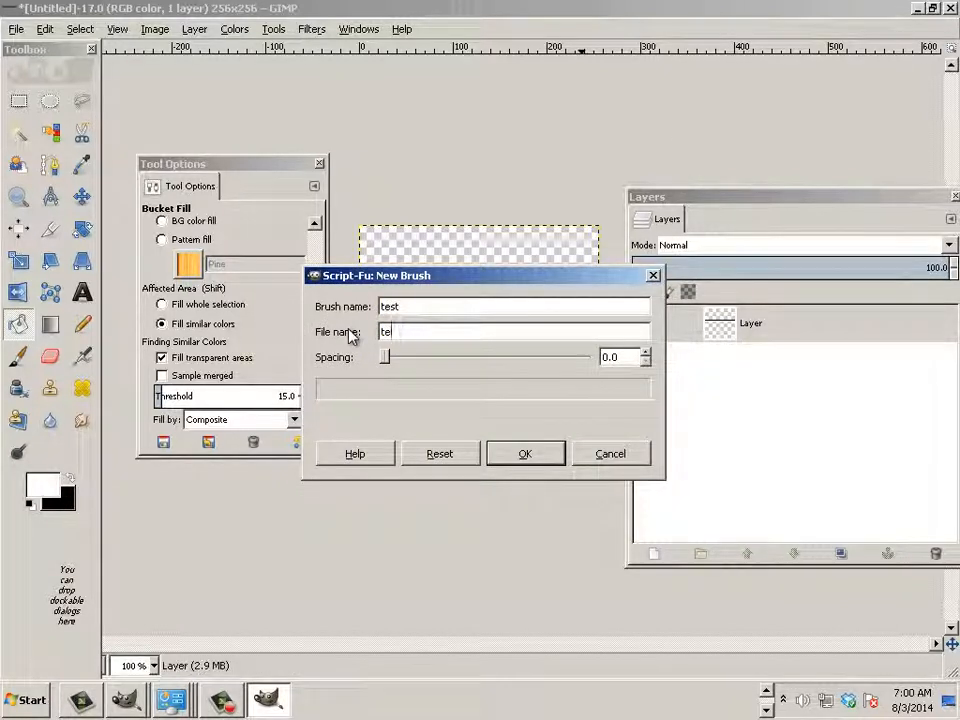
{"action": "left_click", "coordinate": [525, 453]}
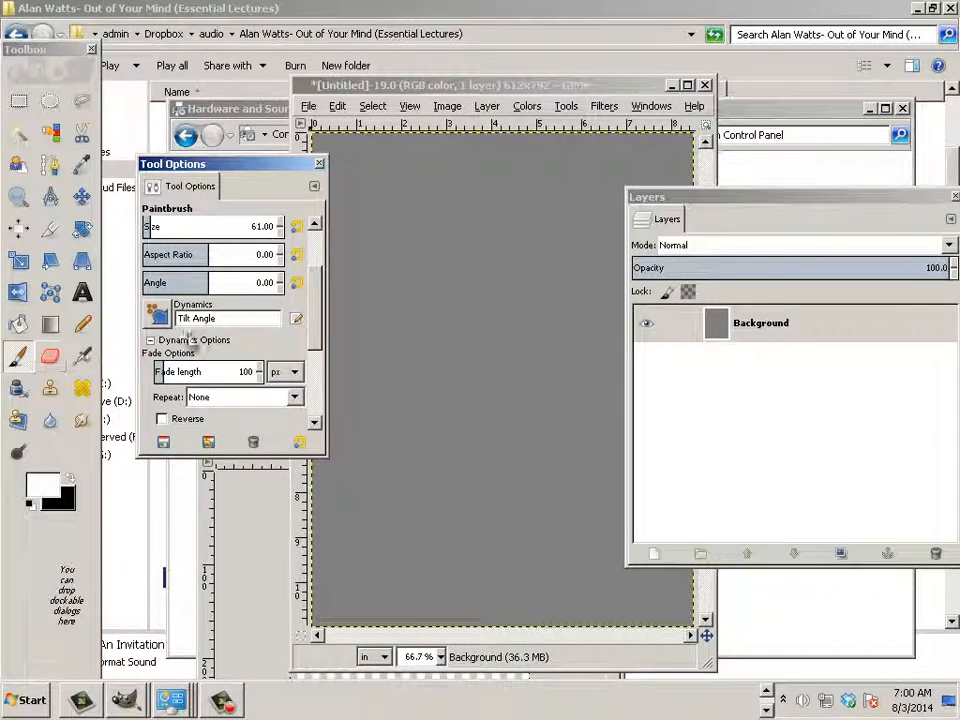
Step: Select the test brush and paint strokes and dabs across the middle, bottom and top of the page
{"action": "left_click", "coordinate": [157, 288]}
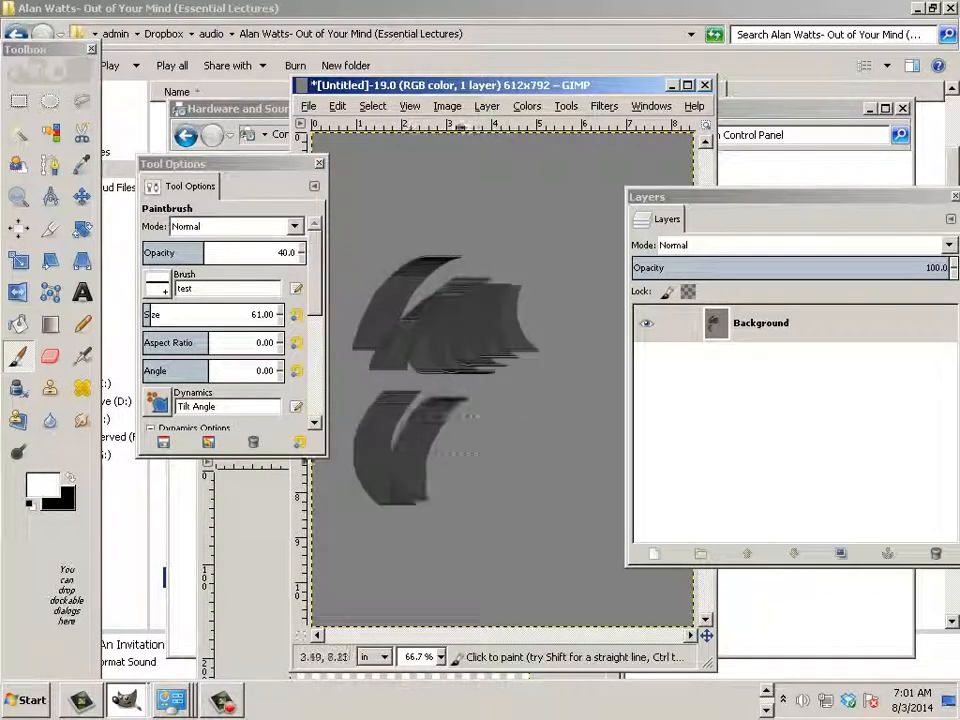
{"action": "left_click_drag", "start_coordinate": [420, 440], "coordinate": [560, 420]}
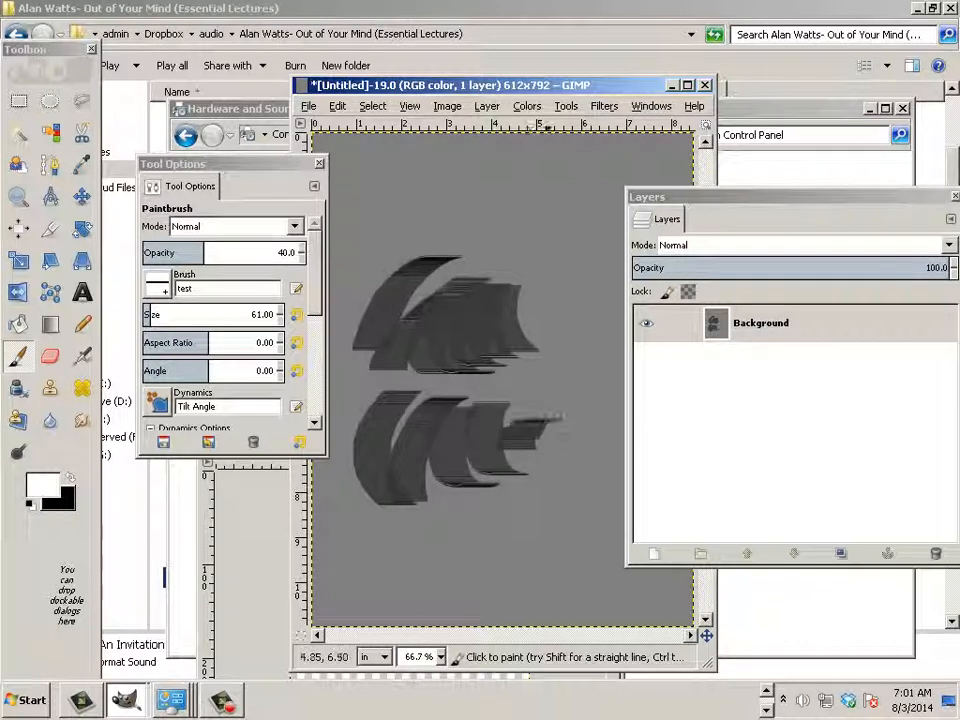
{"action": "left_click", "coordinate": [340, 583]}
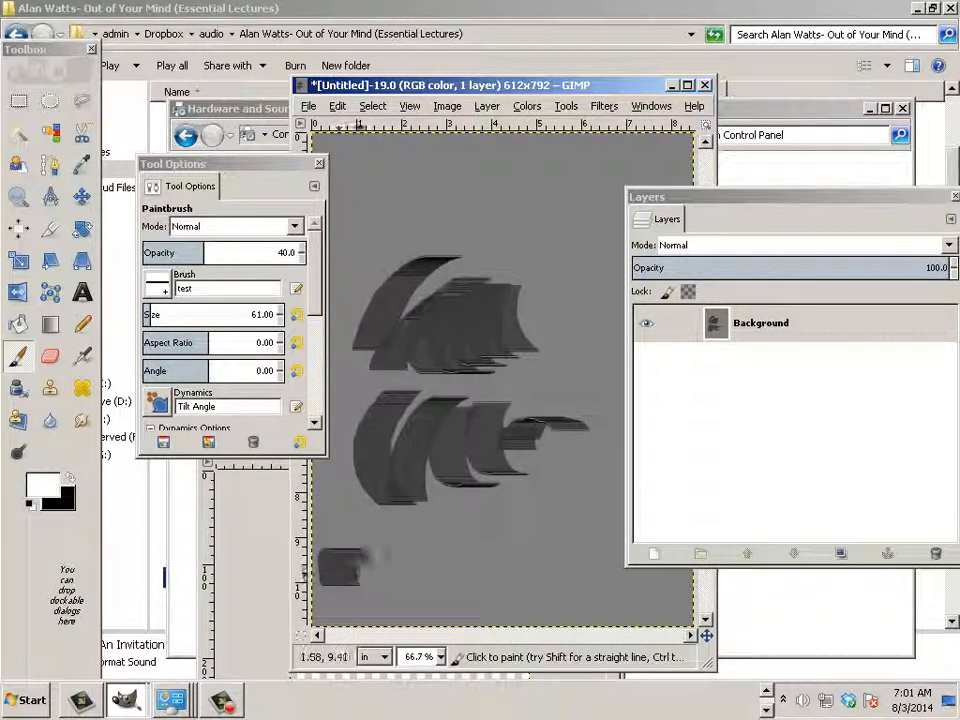
{"action": "left_click_drag", "start_coordinate": [340, 570], "coordinate": [560, 565]}
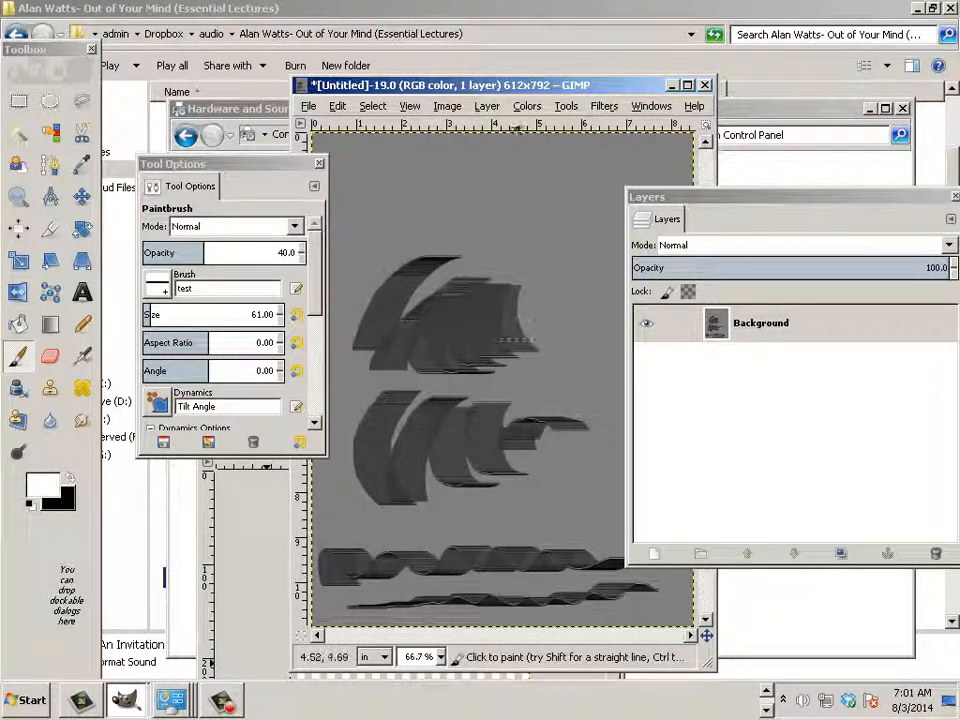
{"action": "left_click", "coordinate": [363, 222]}
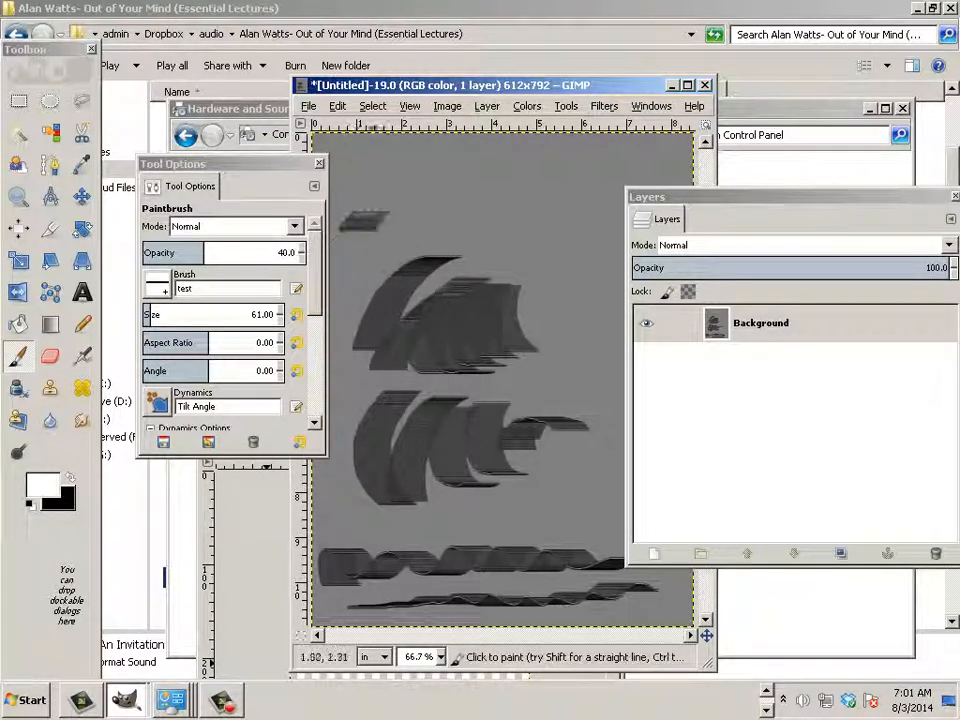